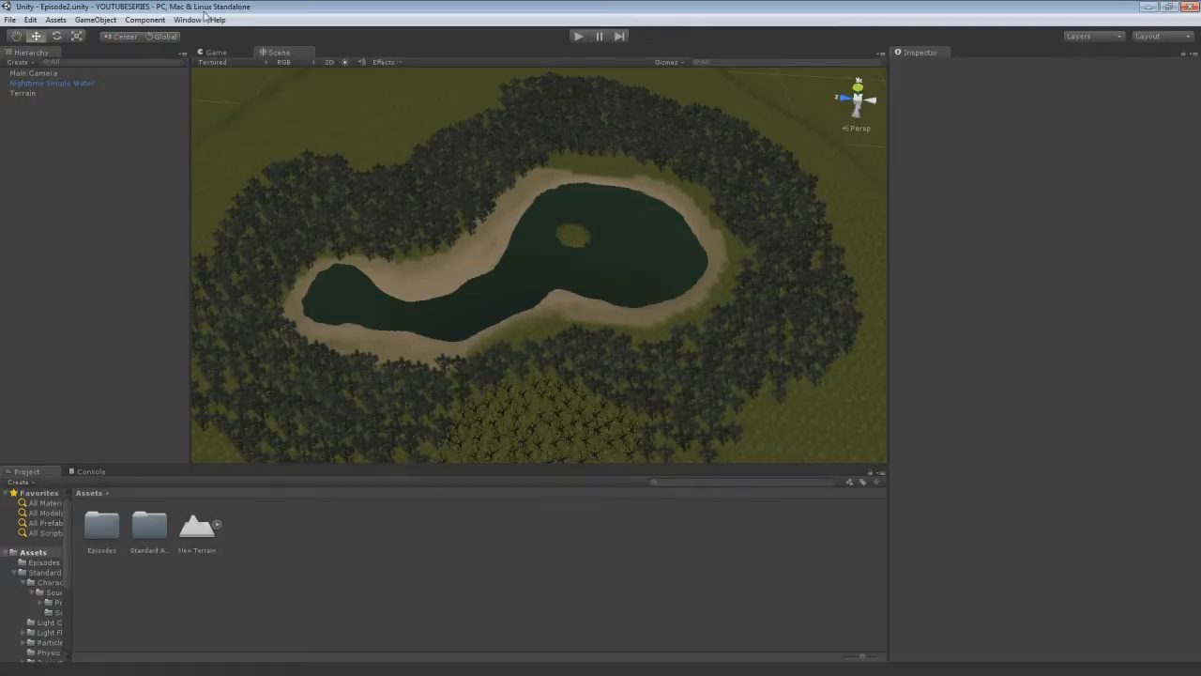
Step: Open the Asset Store window from the Window menu over the island scene
left_click(187, 18)
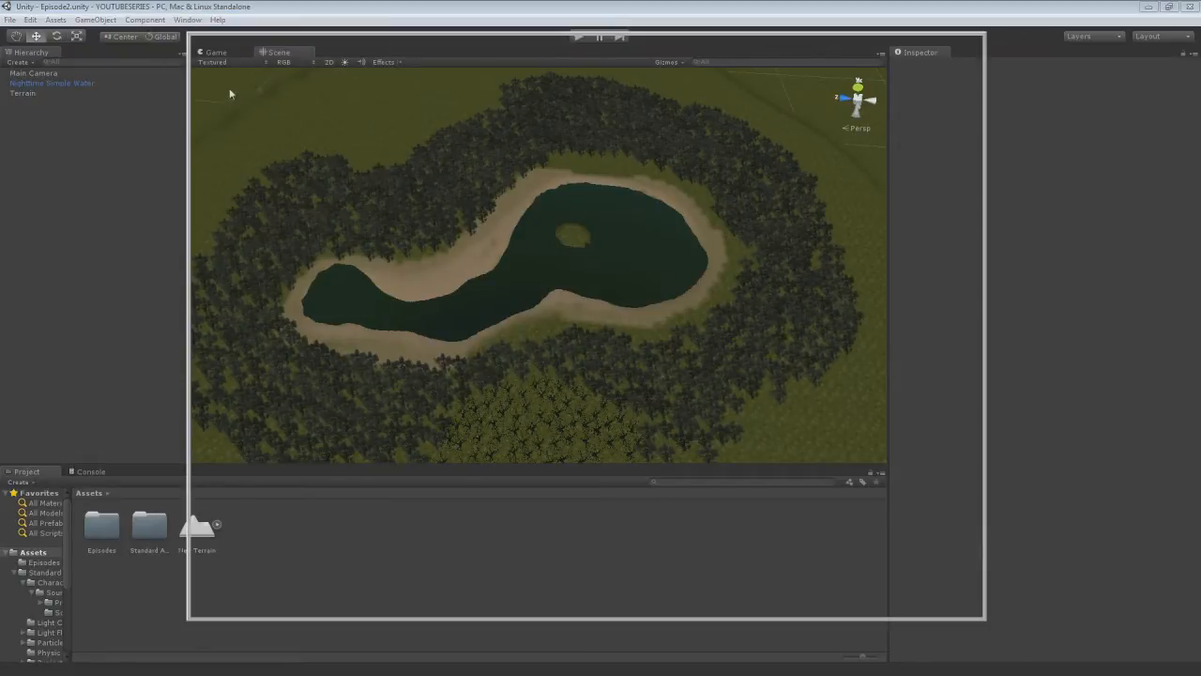
mouse_move(638, 421)
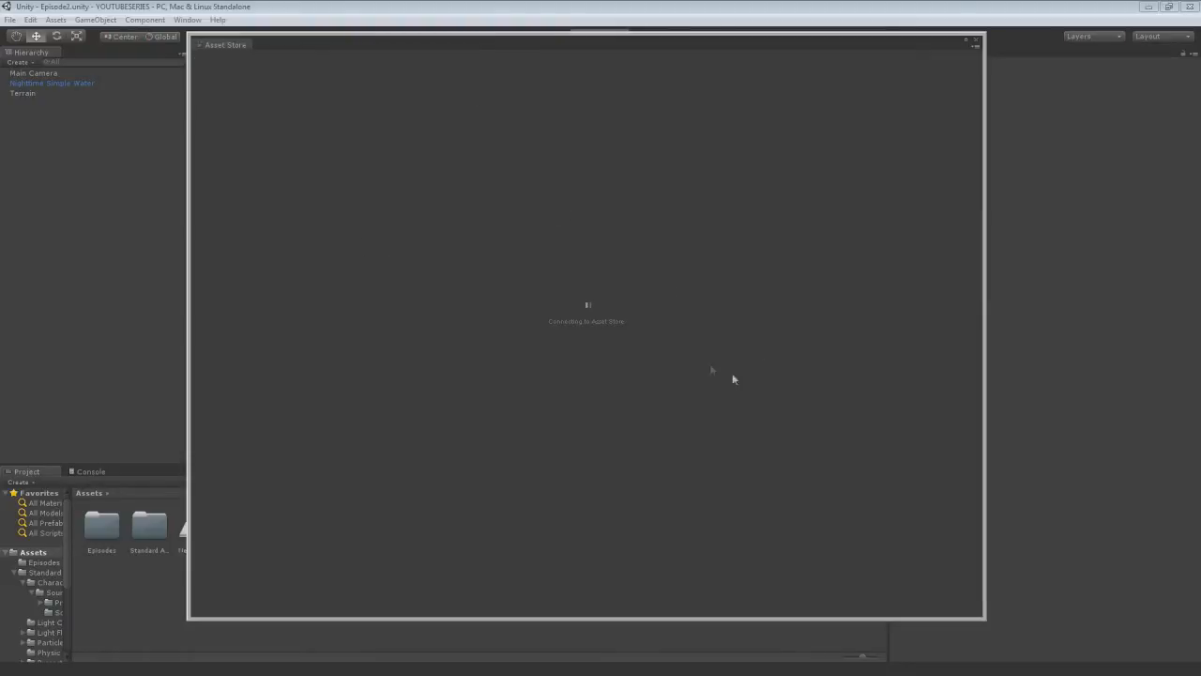
mouse_move(500, 268)
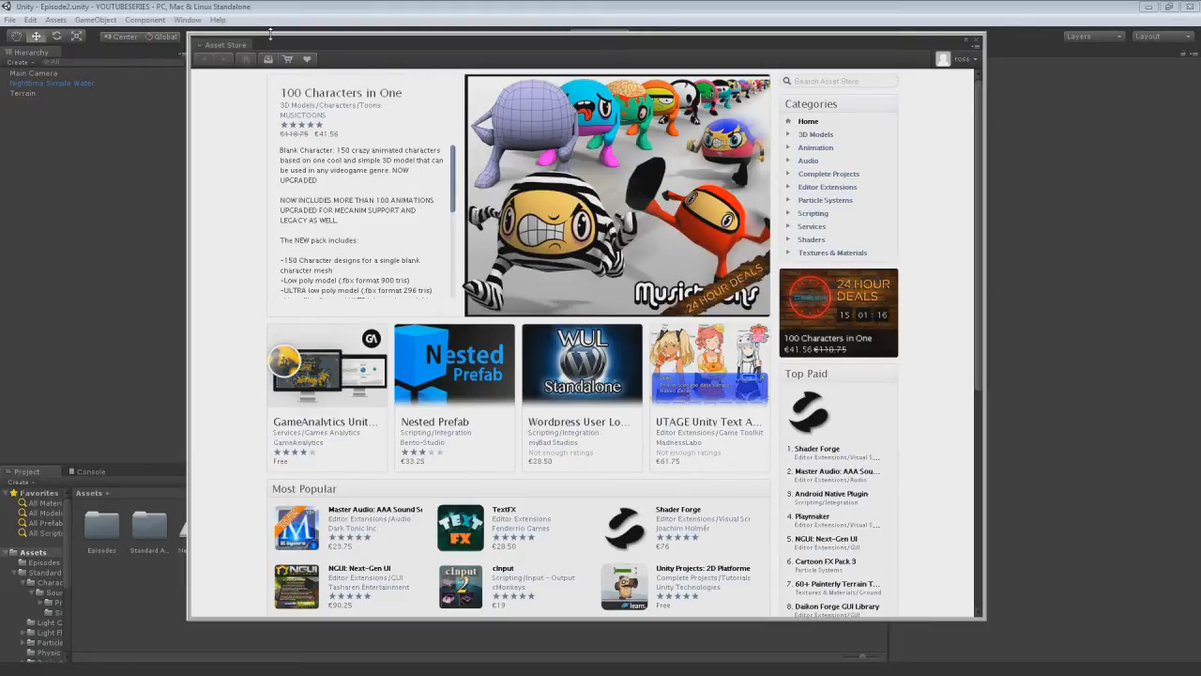
mouse_move(274, 274)
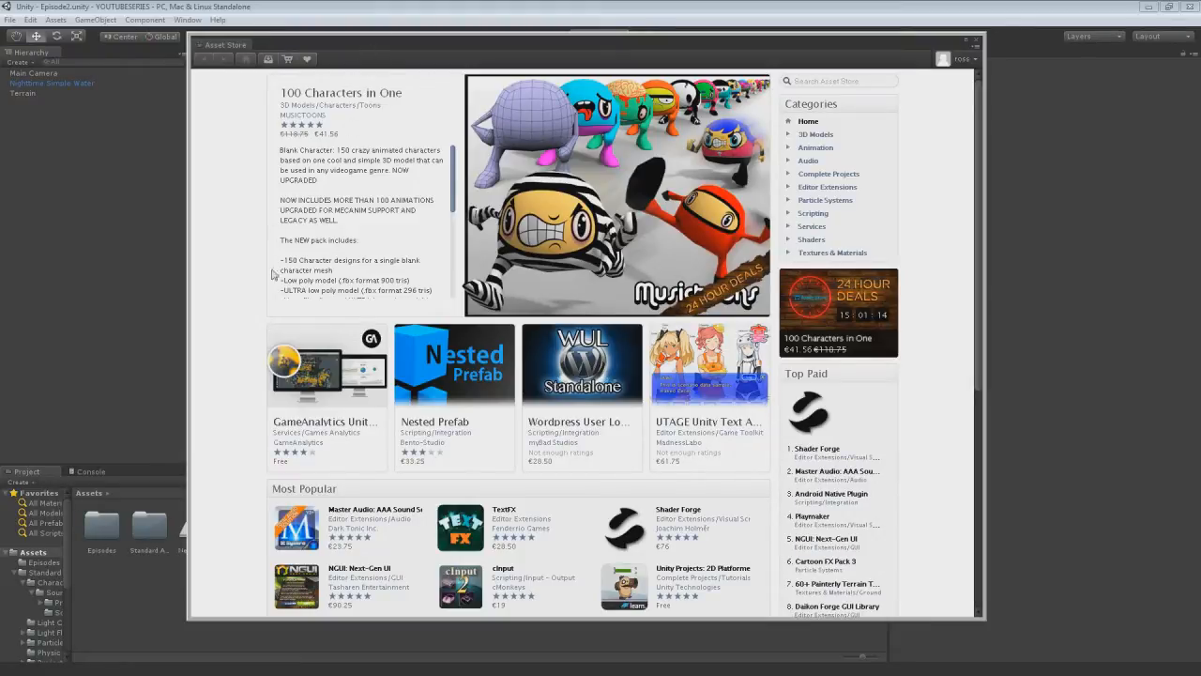
Step: Scroll through the Asset Store home page's featured packages and categories
scroll("down", 3)
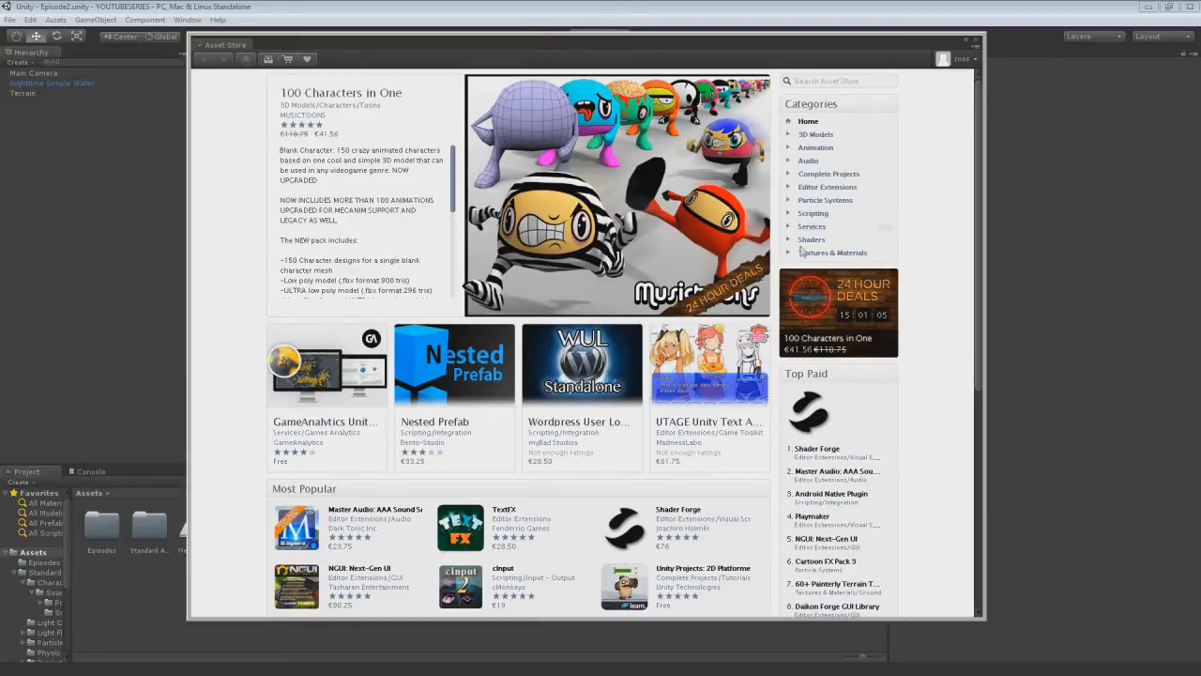
scroll("down", 3)
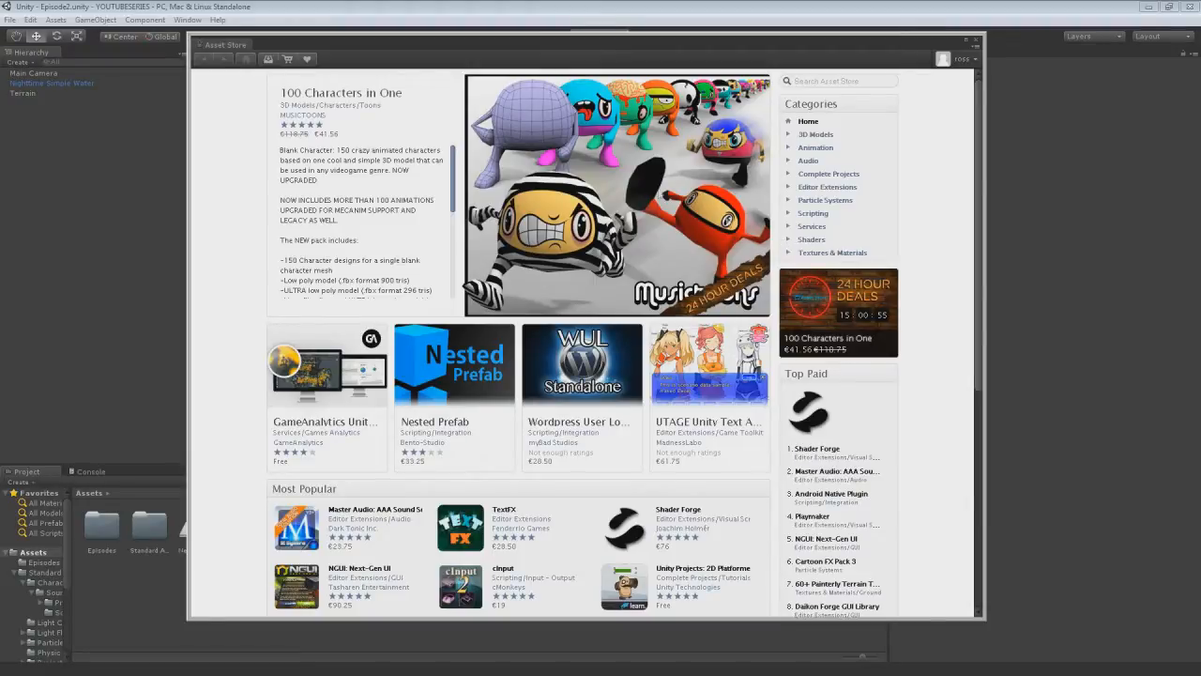
mouse_move(747, 180)
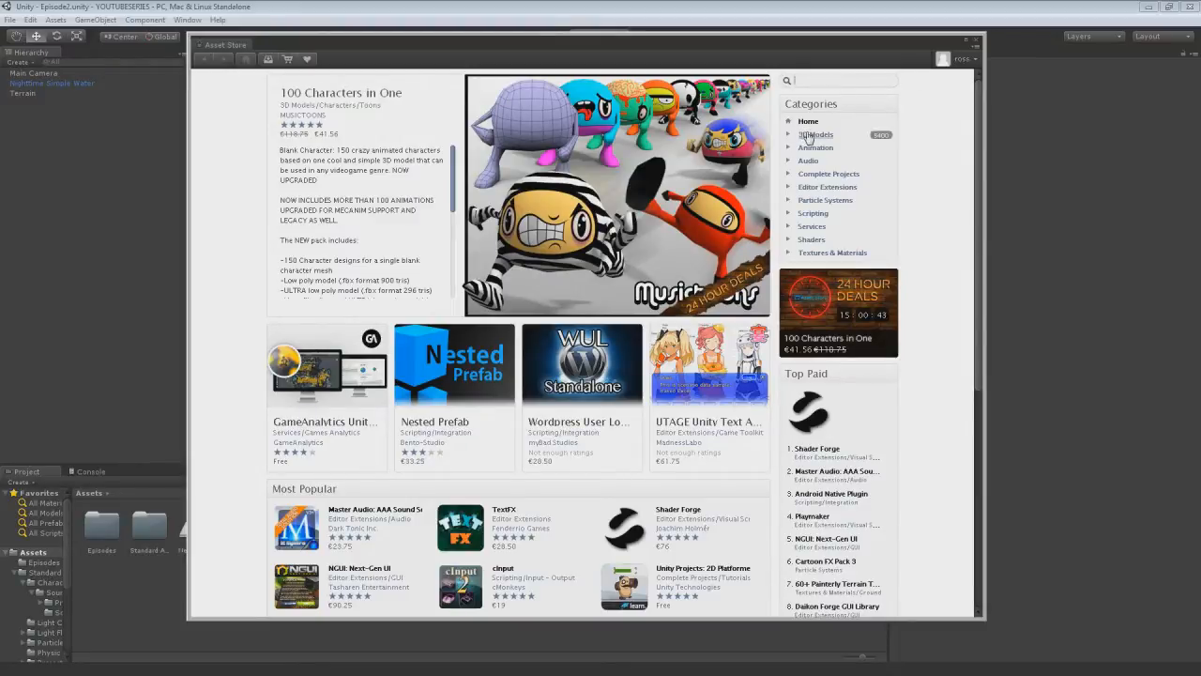
Step: Browse the 3D Models category sorted by price so free packages list first
left_click(814, 135)
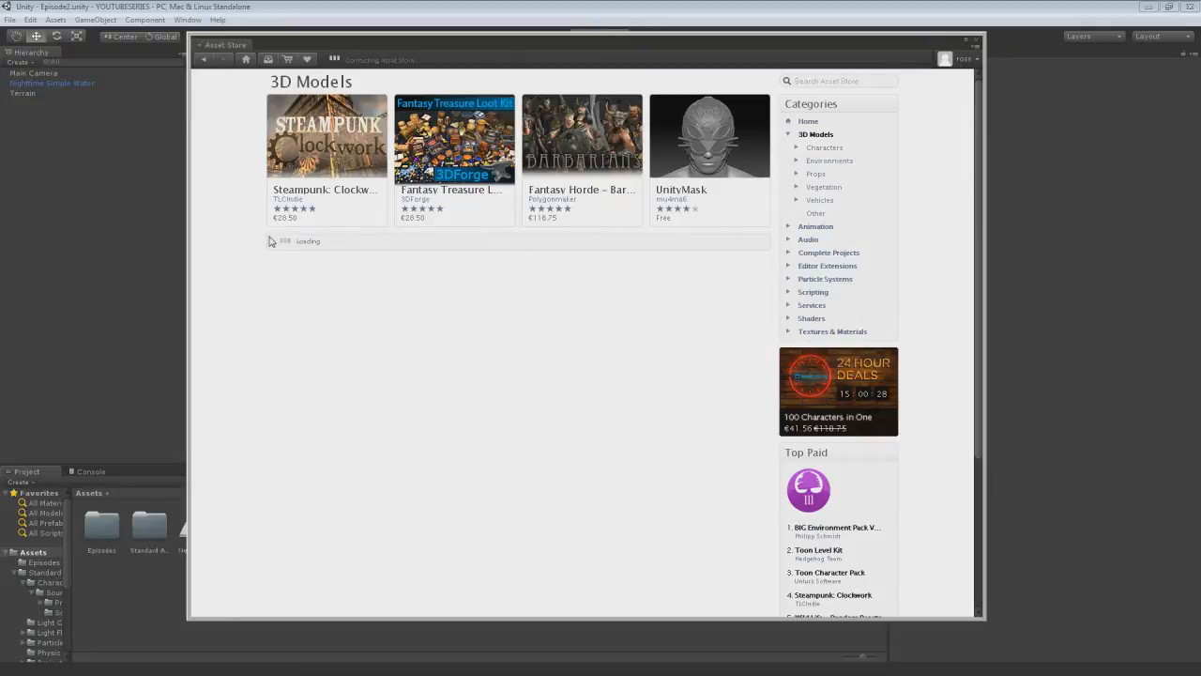
scroll("down", 3)
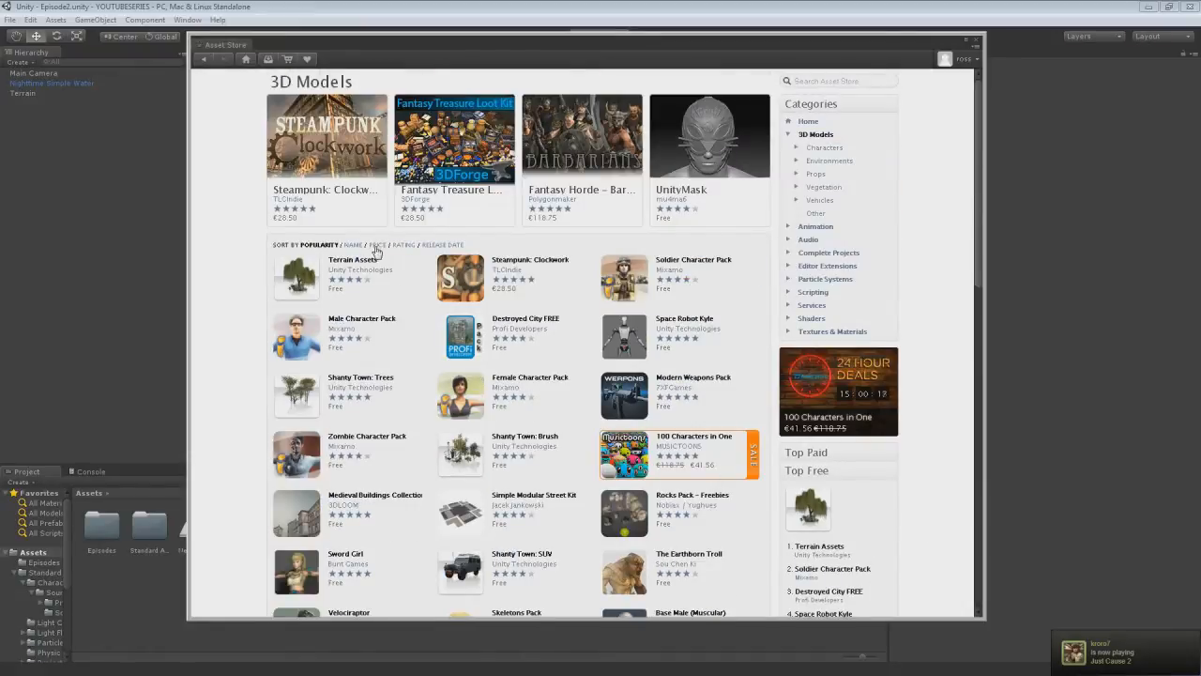
scroll("down", 3)
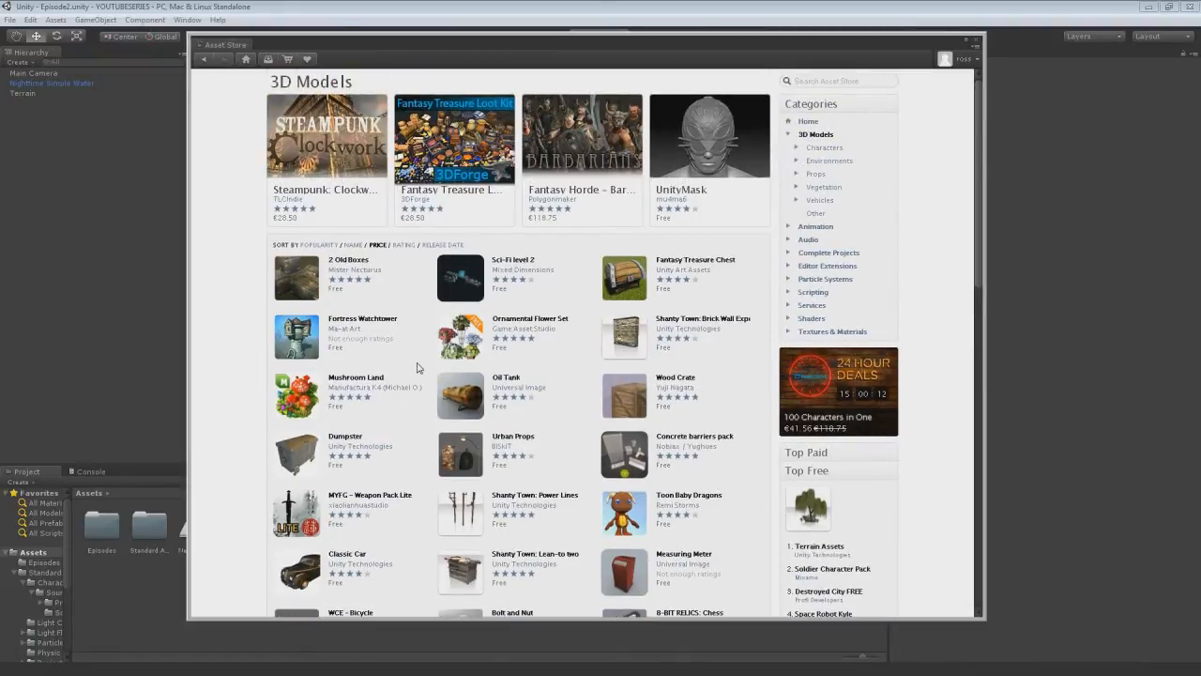
mouse_move(458, 432)
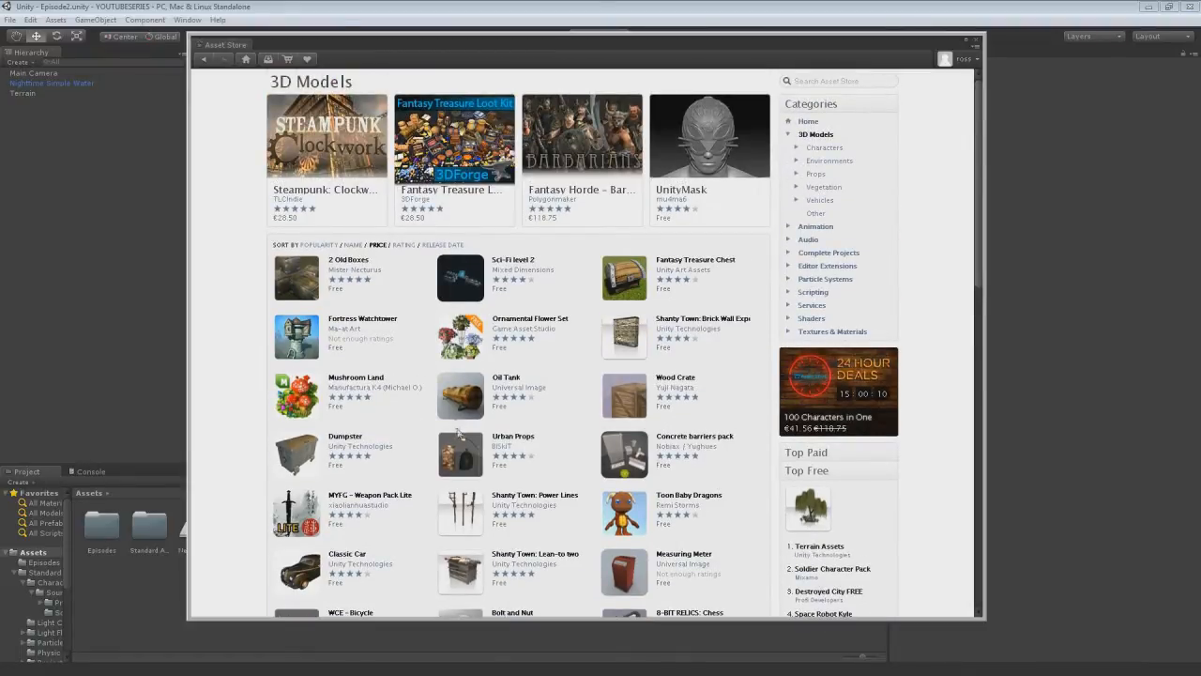
scroll("down", 3)
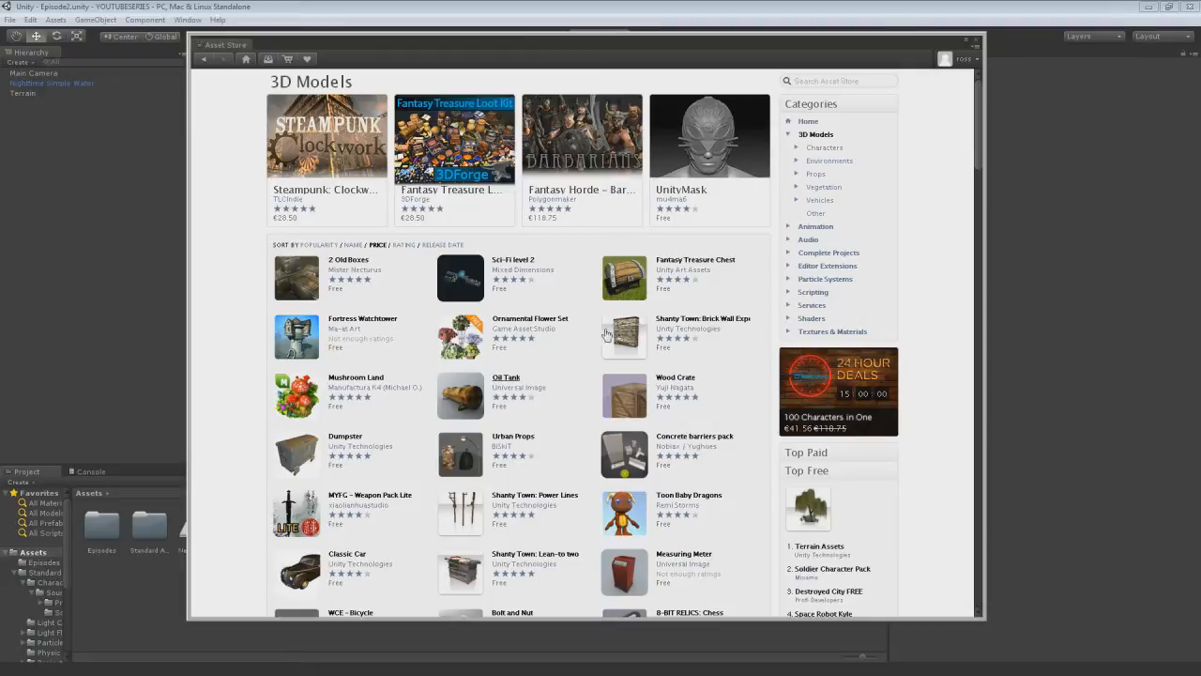
mouse_move(709, 267)
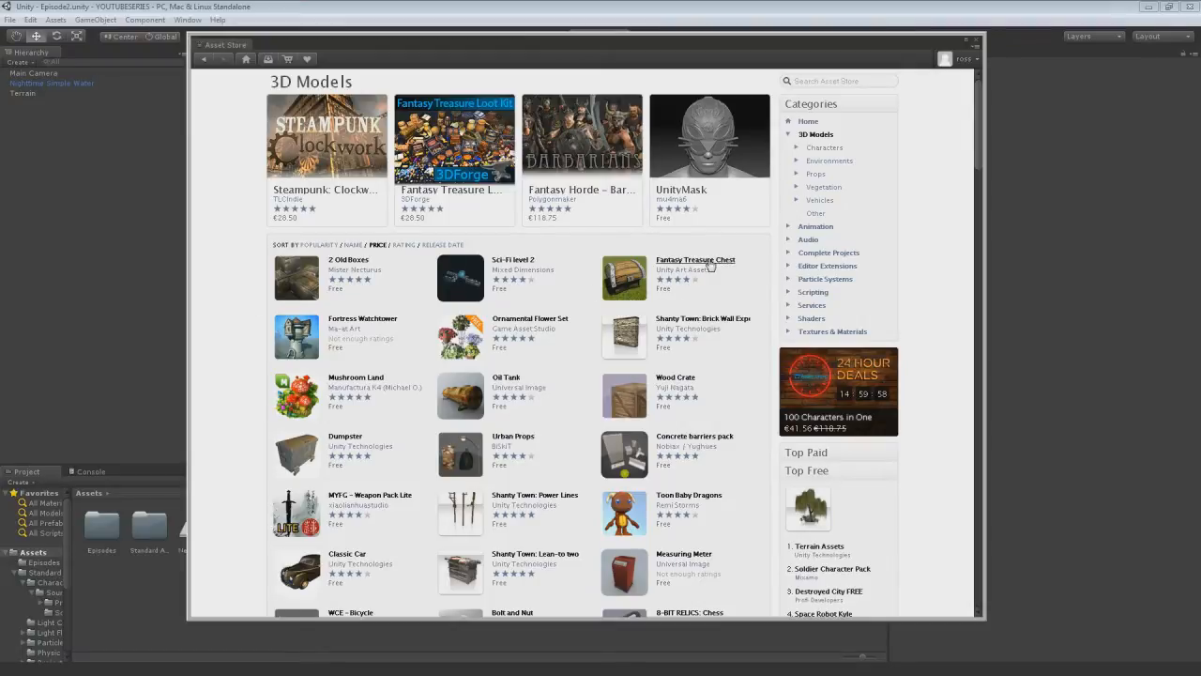
Step: Download the free Fantasy Treasure Chest package from its Asset Store page
left_click(695, 259)
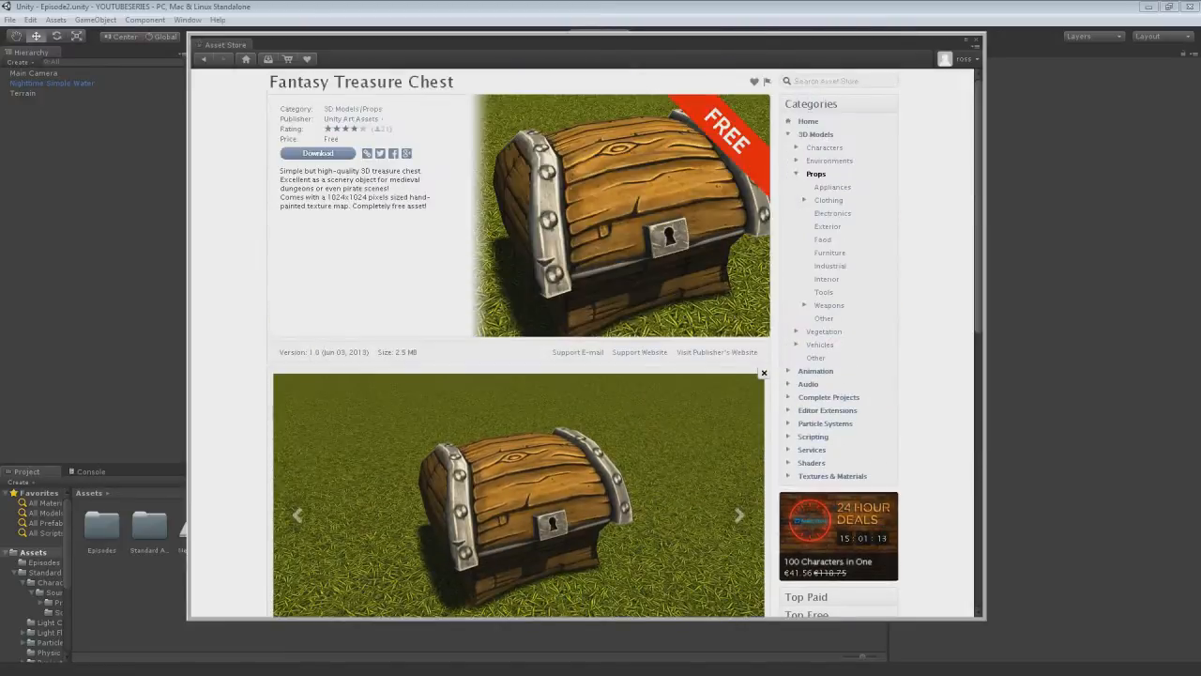
left_click(317, 153)
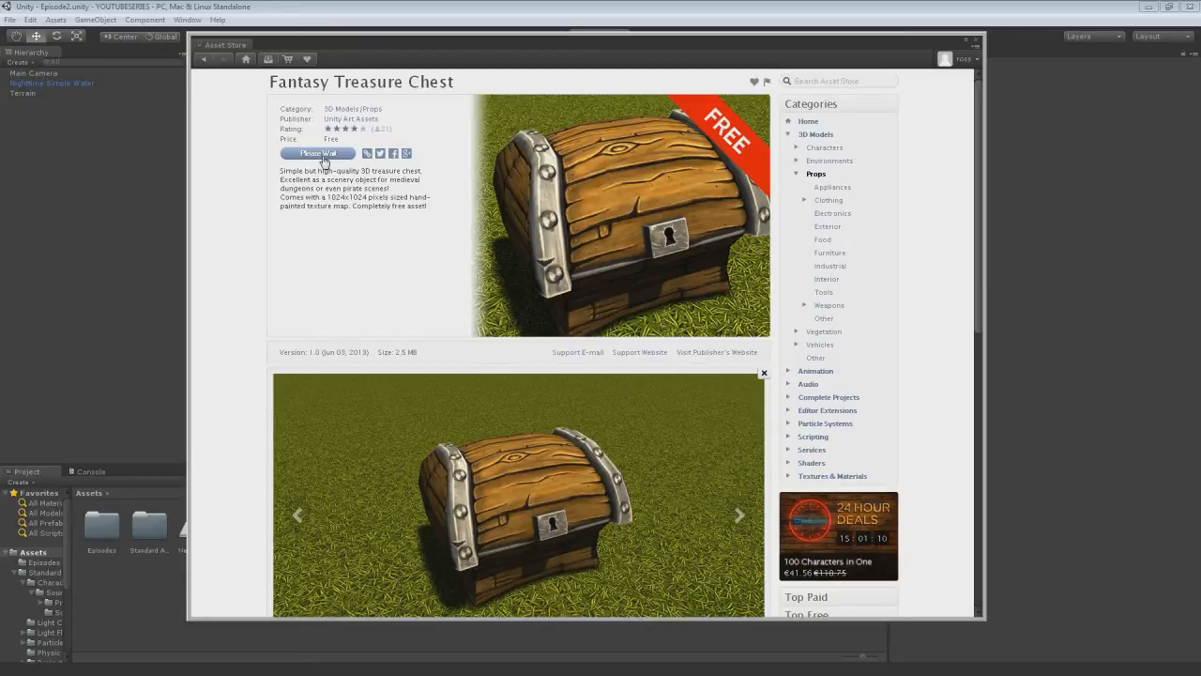
left_click(317, 154)
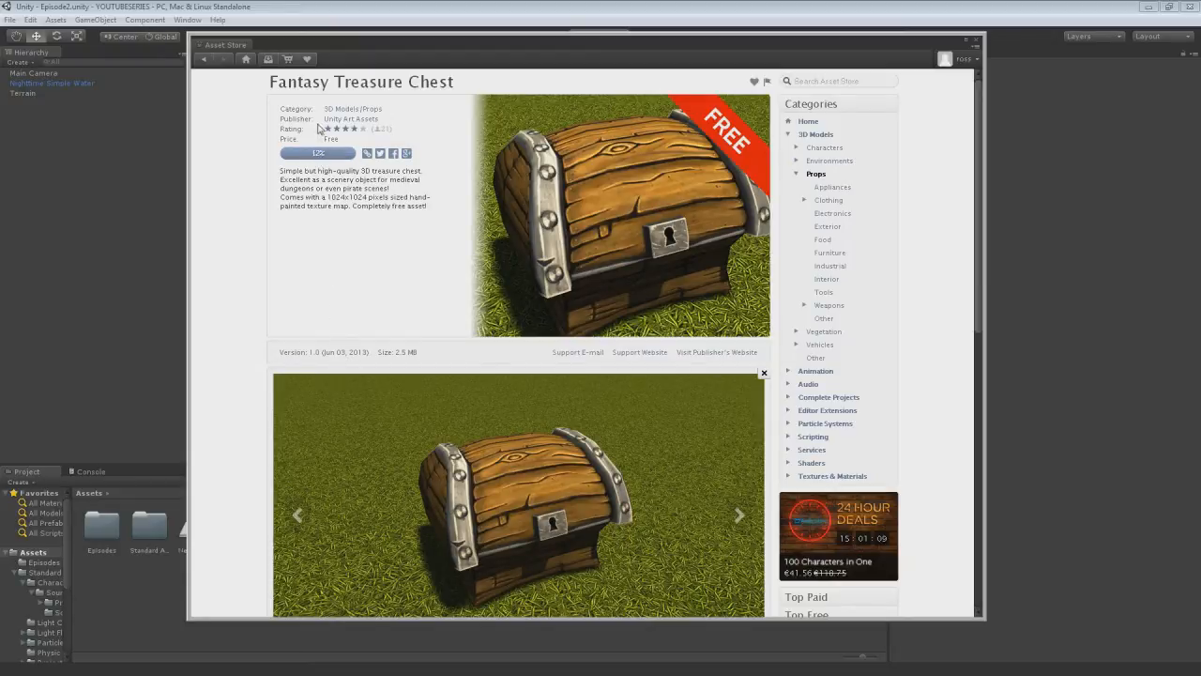
left_click(317, 152)
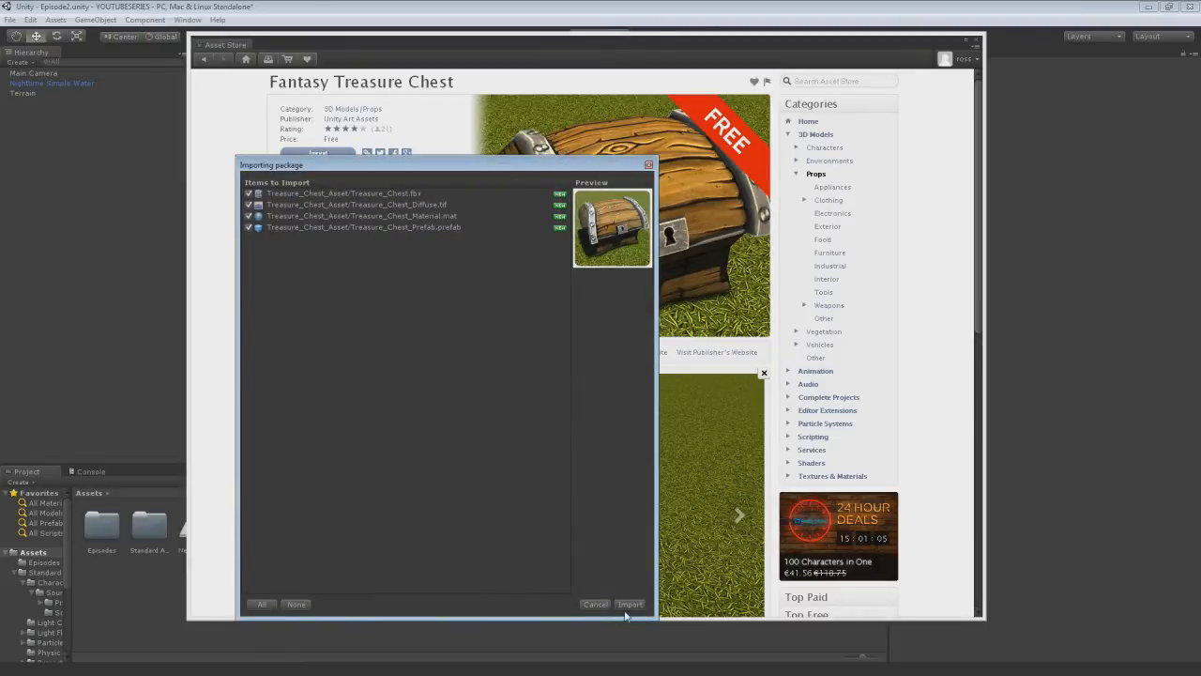
Step: Import all Fantasy Treasure Chest files, then go to the Fortress Watchtower page
left_click(630, 604)
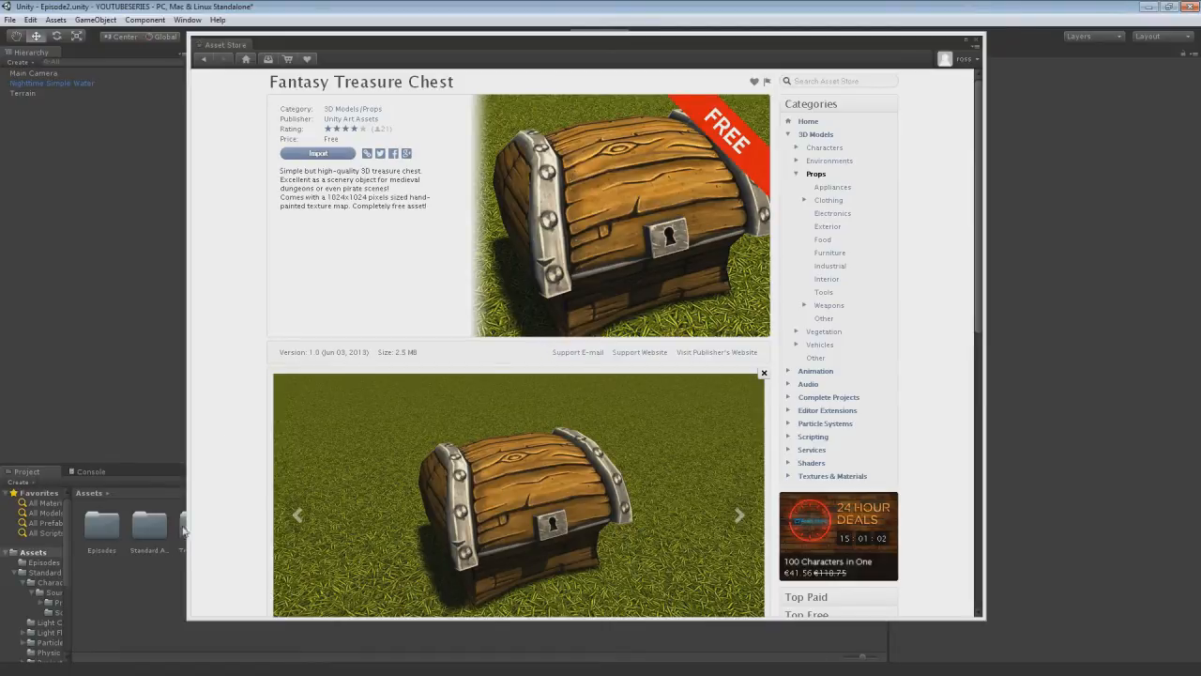
left_click(202, 58)
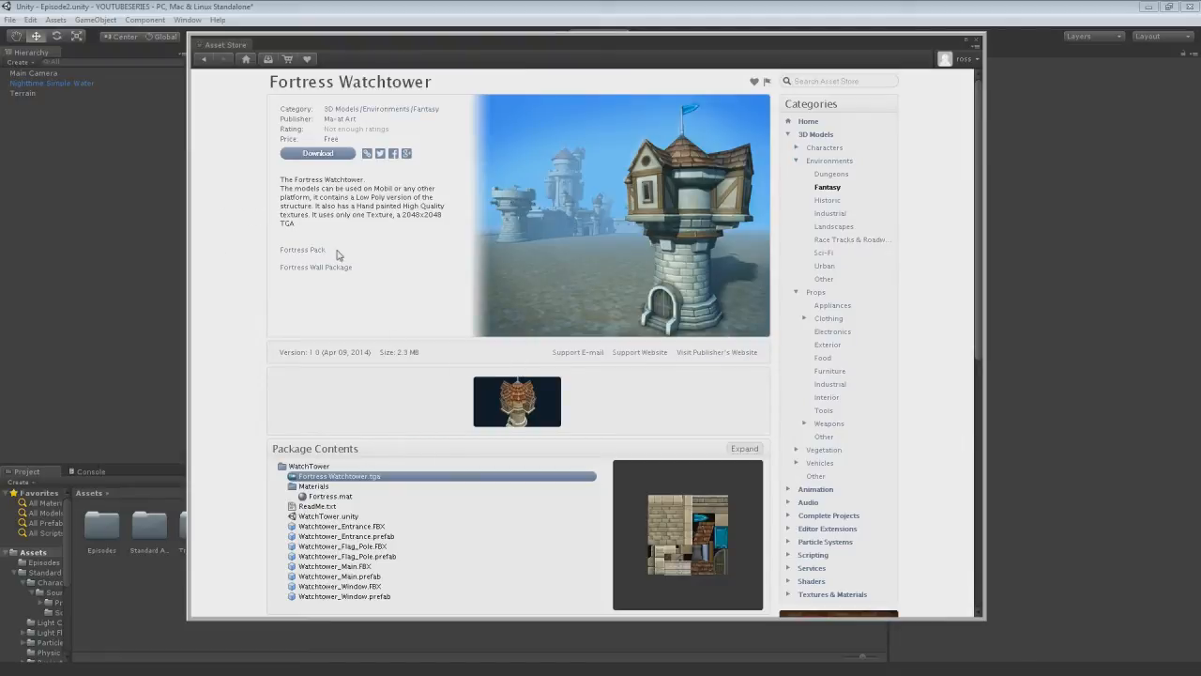
Step: Review the Fortress Watchtower package contents and download the free package
scroll("down", 3)
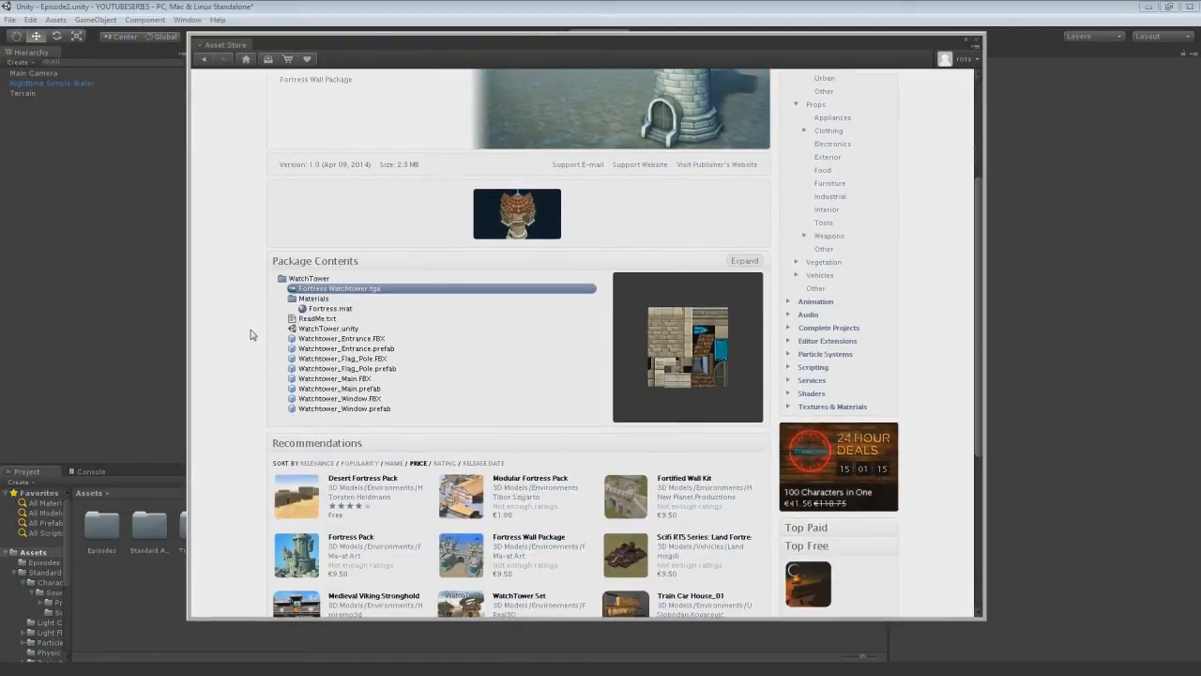
scroll("down", 3)
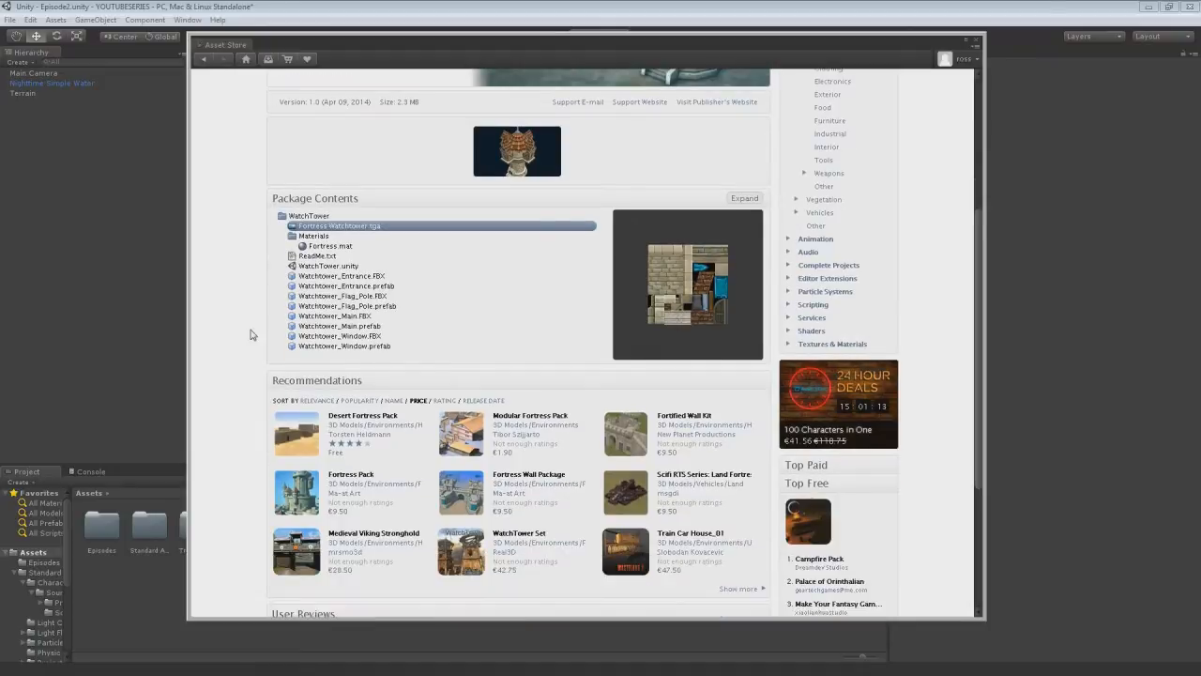
scroll("up", 3)
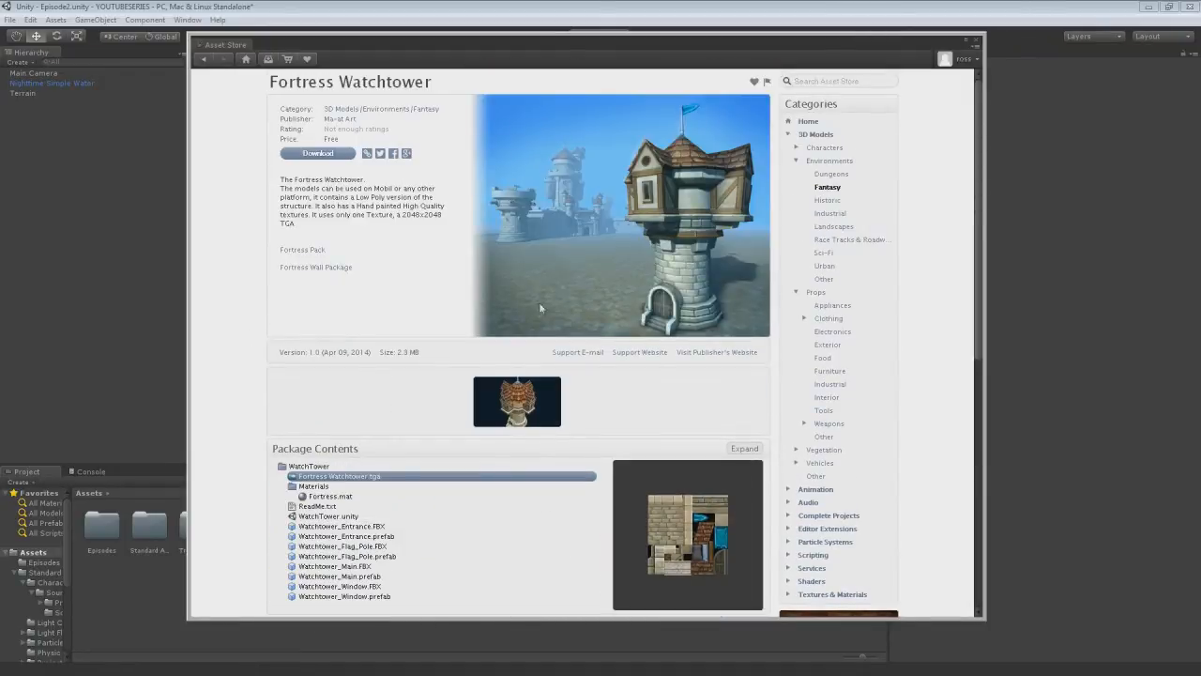
scroll("down", 3)
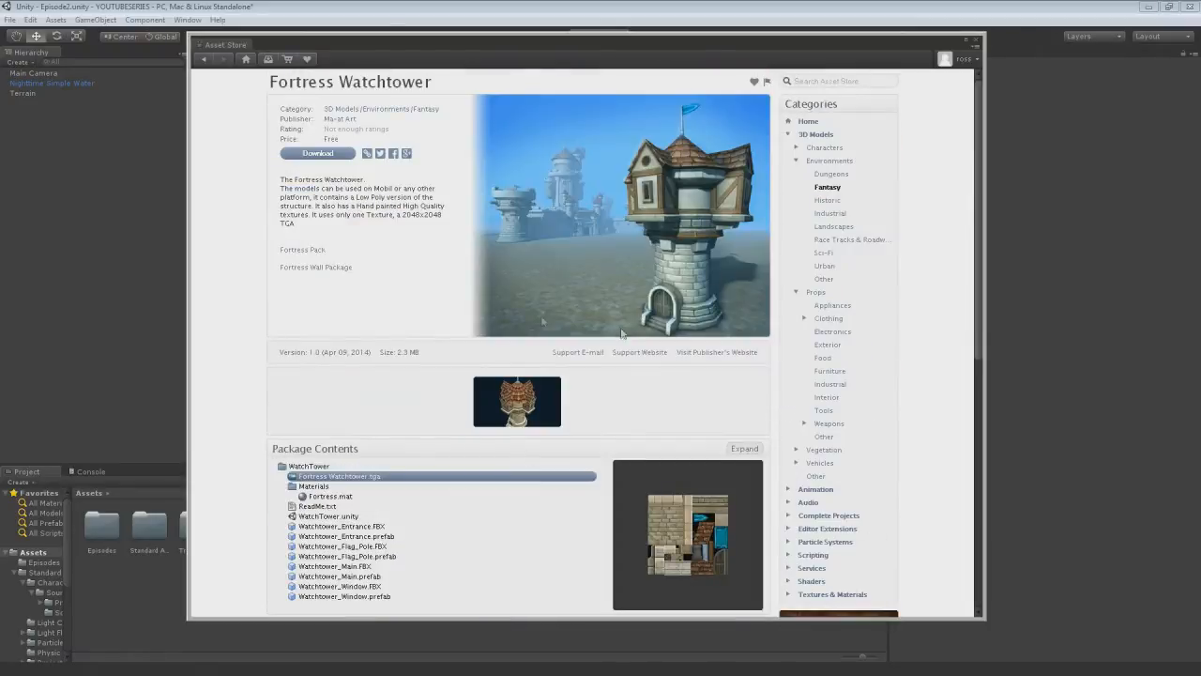
left_click(317, 154)
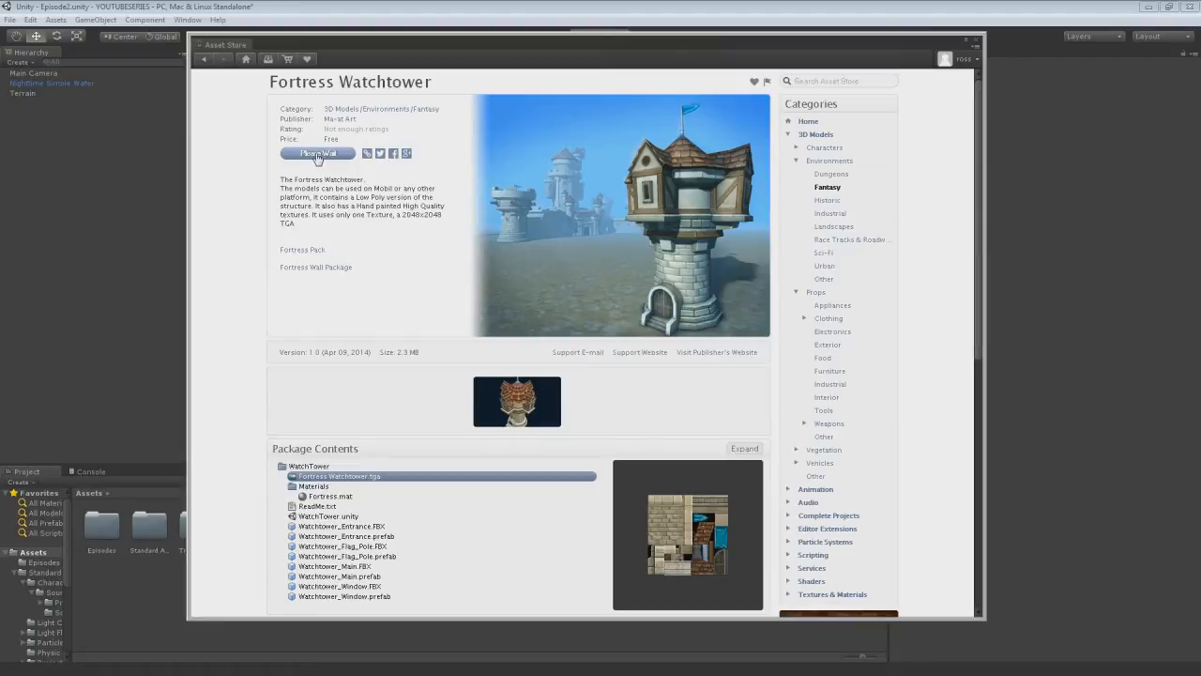
mouse_move(359, 162)
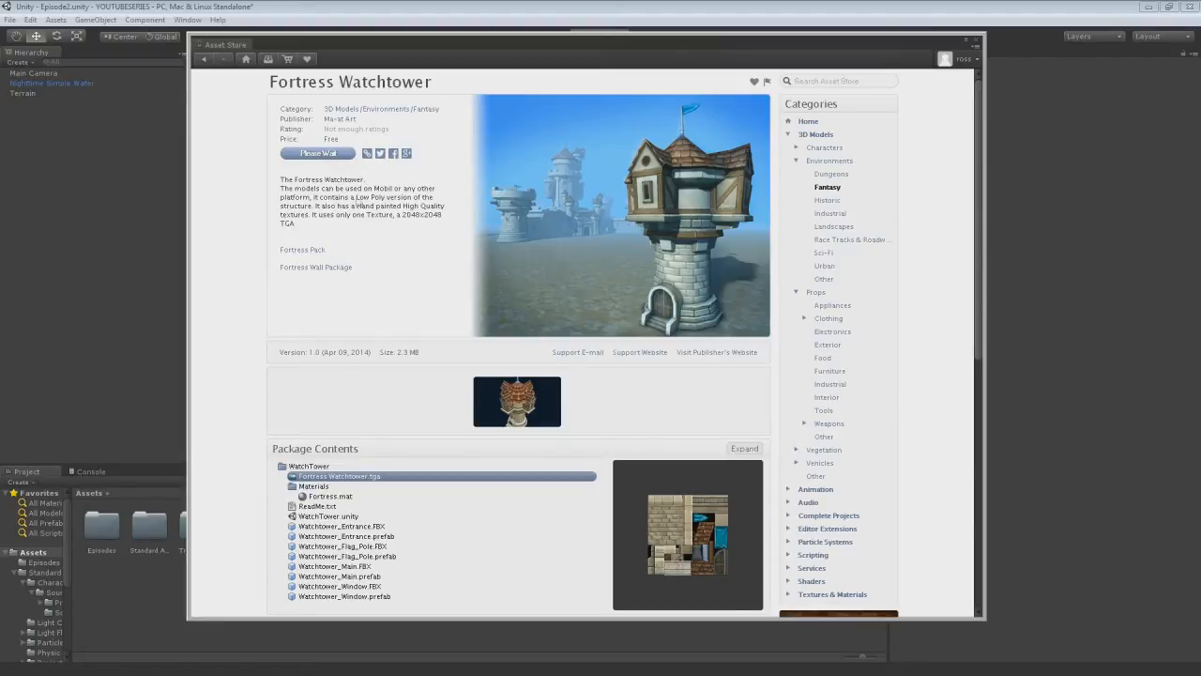
left_click(317, 152)
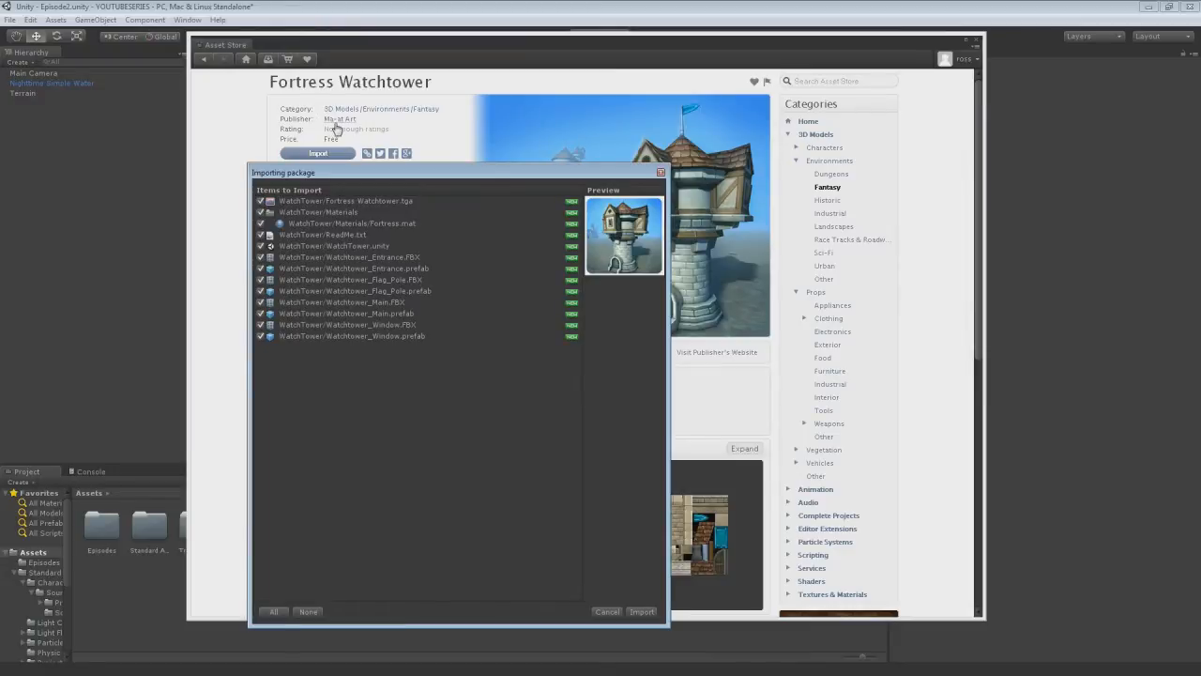
Step: Import all Fortress Watchtower files into a WatchTower project folder
left_click(642, 611)
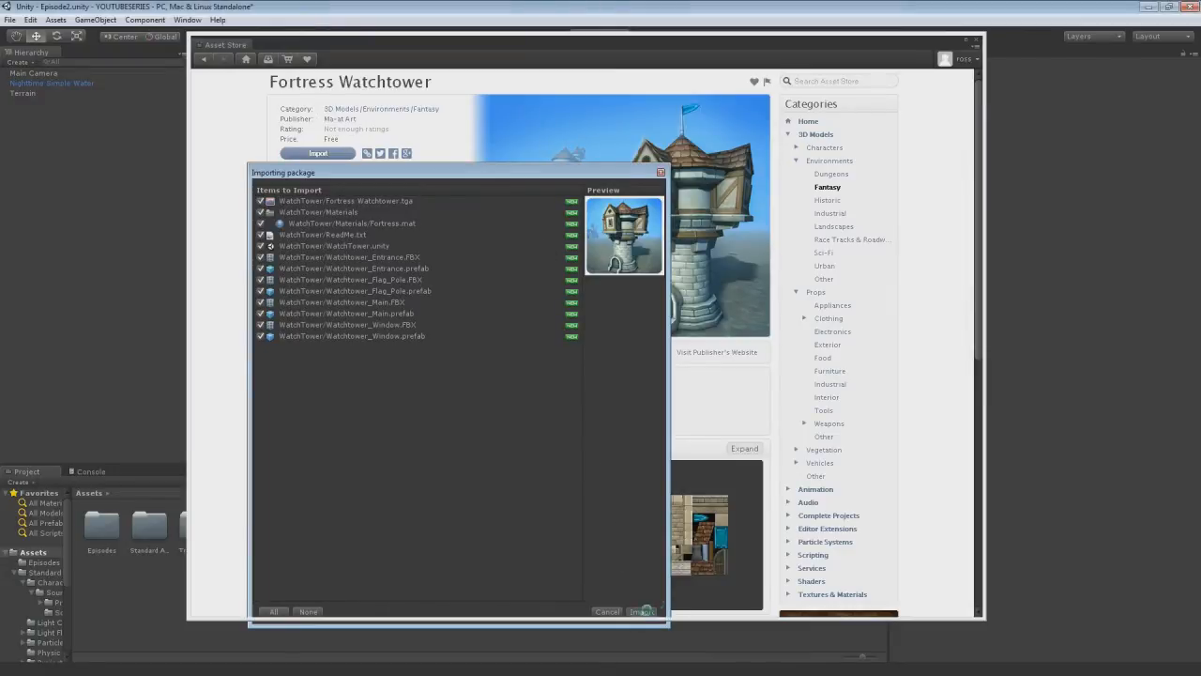
left_click(642, 612)
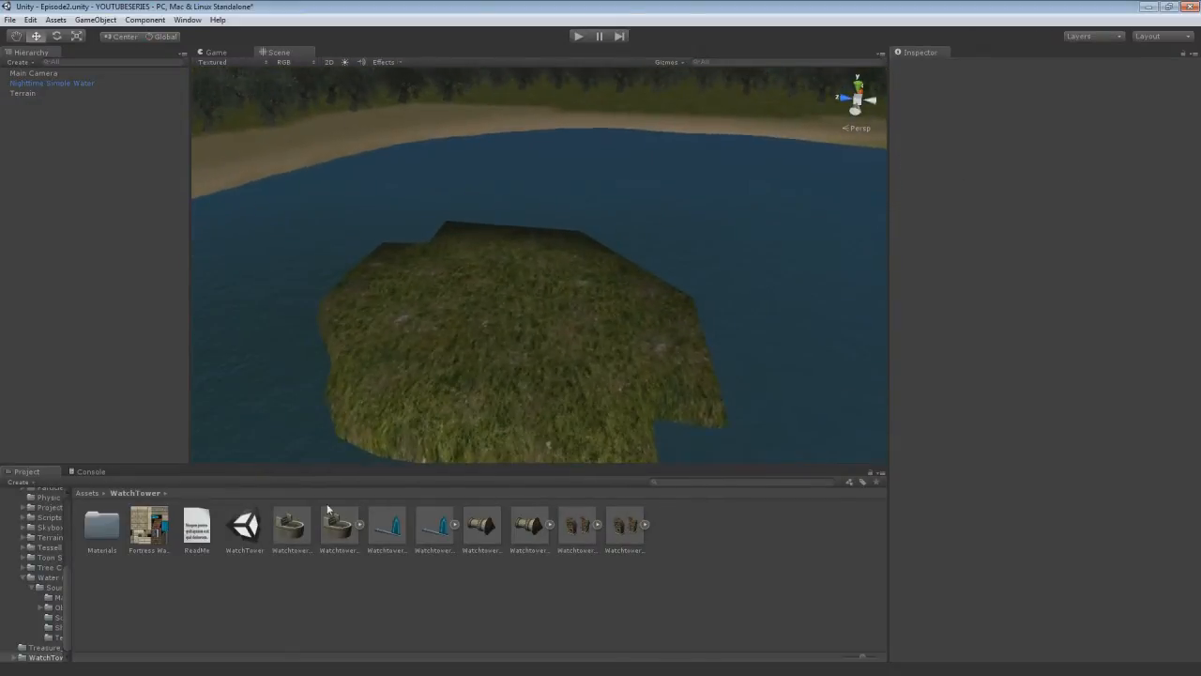
Step: Preview the WatchTower_Entrance, Flag_Pole and Main models, then load WatchTower.unity
left_click(291, 526)
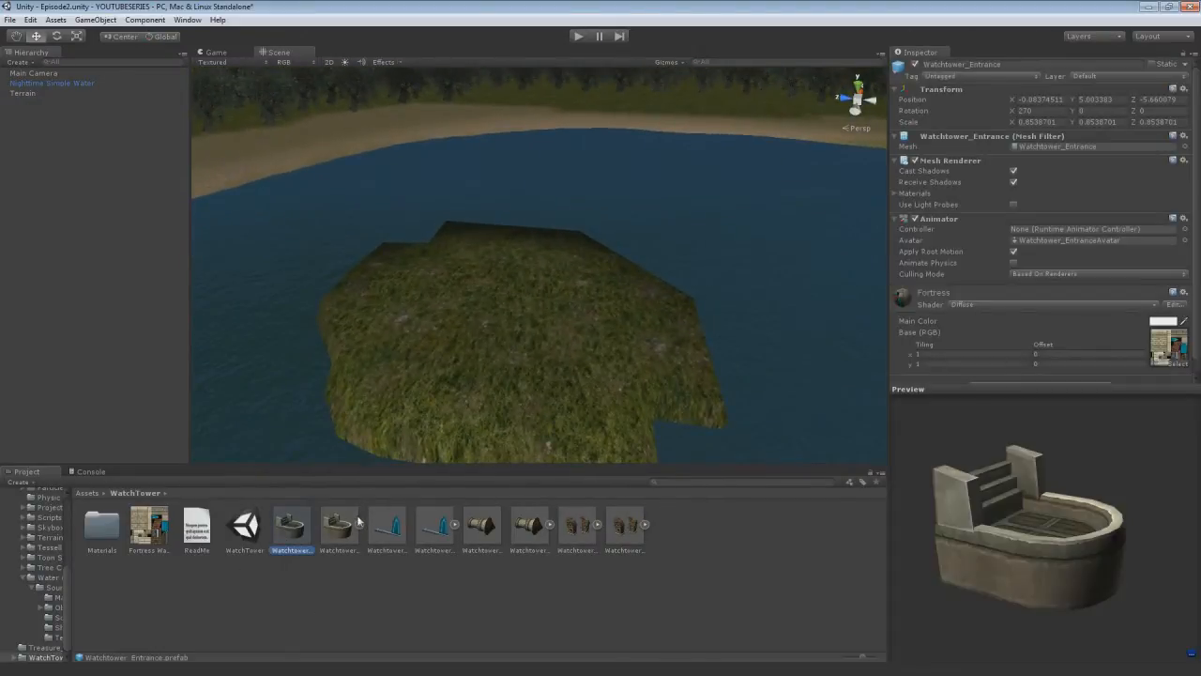
left_click(433, 526)
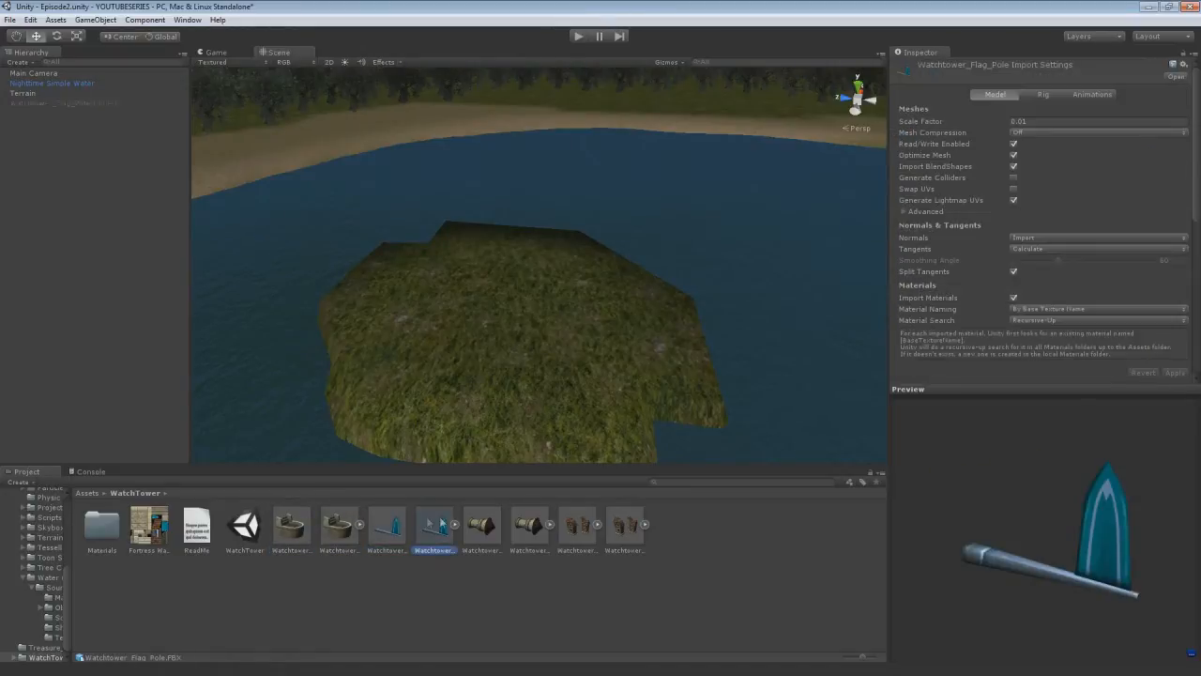
left_click(529, 526)
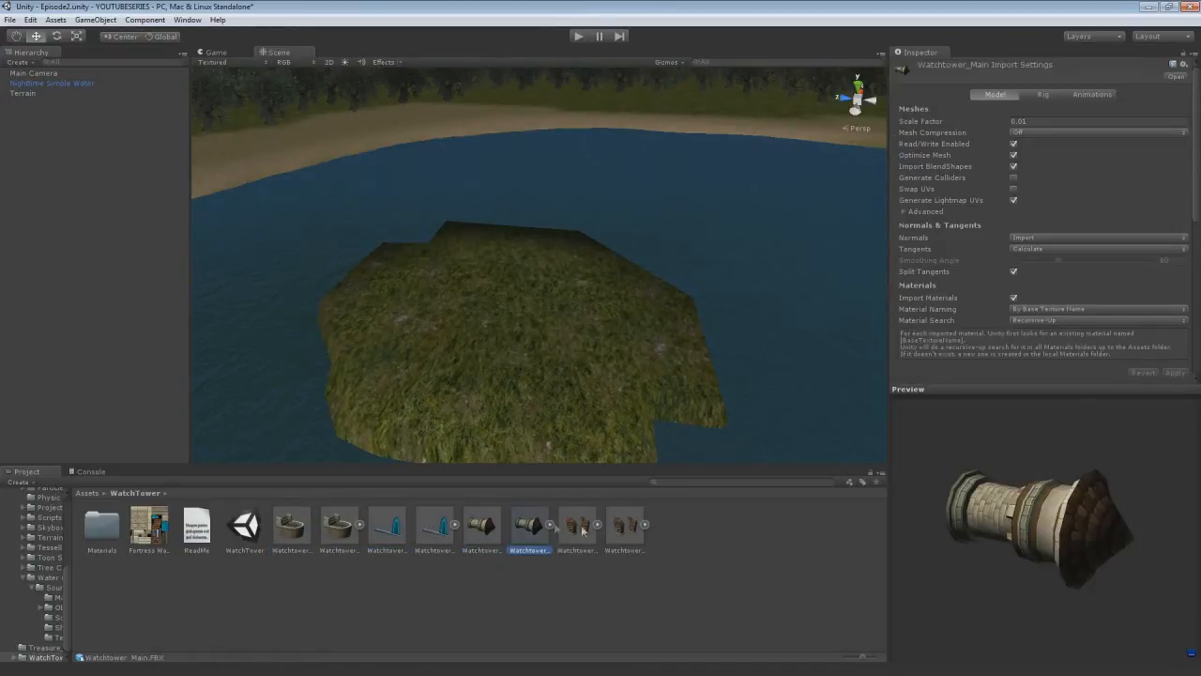
left_click(244, 525)
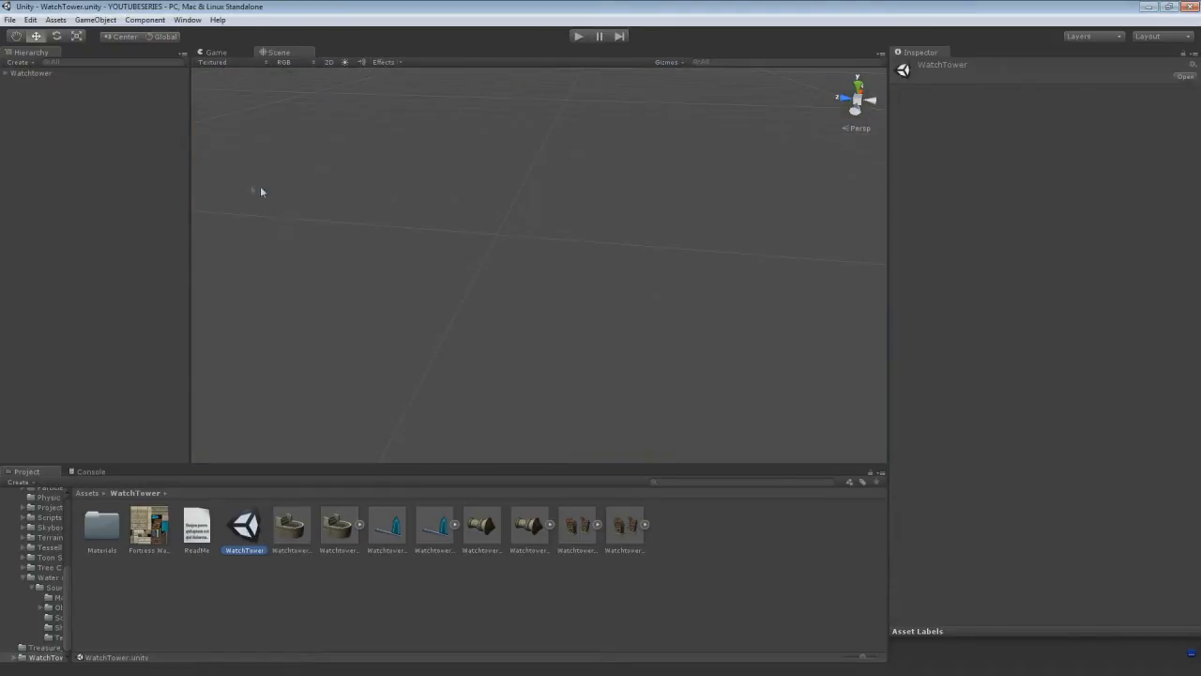
Step: Select the WatchTower object, zoom in on the tower, and return to the Assets folder
left_click(244, 525)
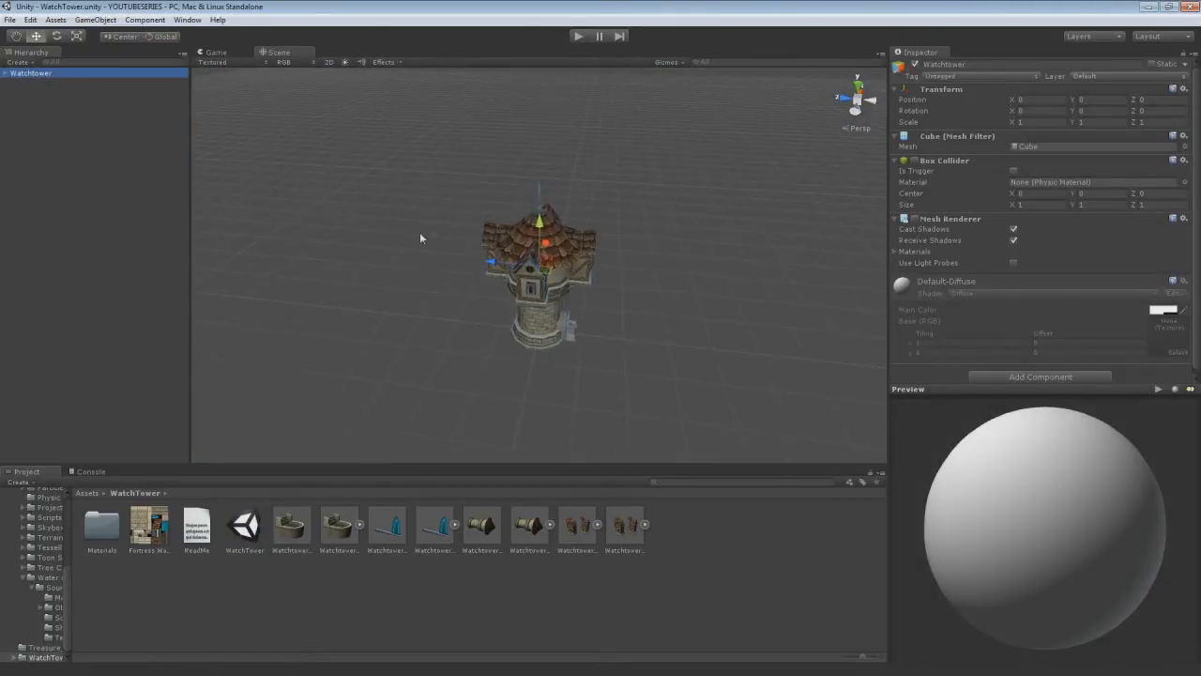
scroll("down", 3)
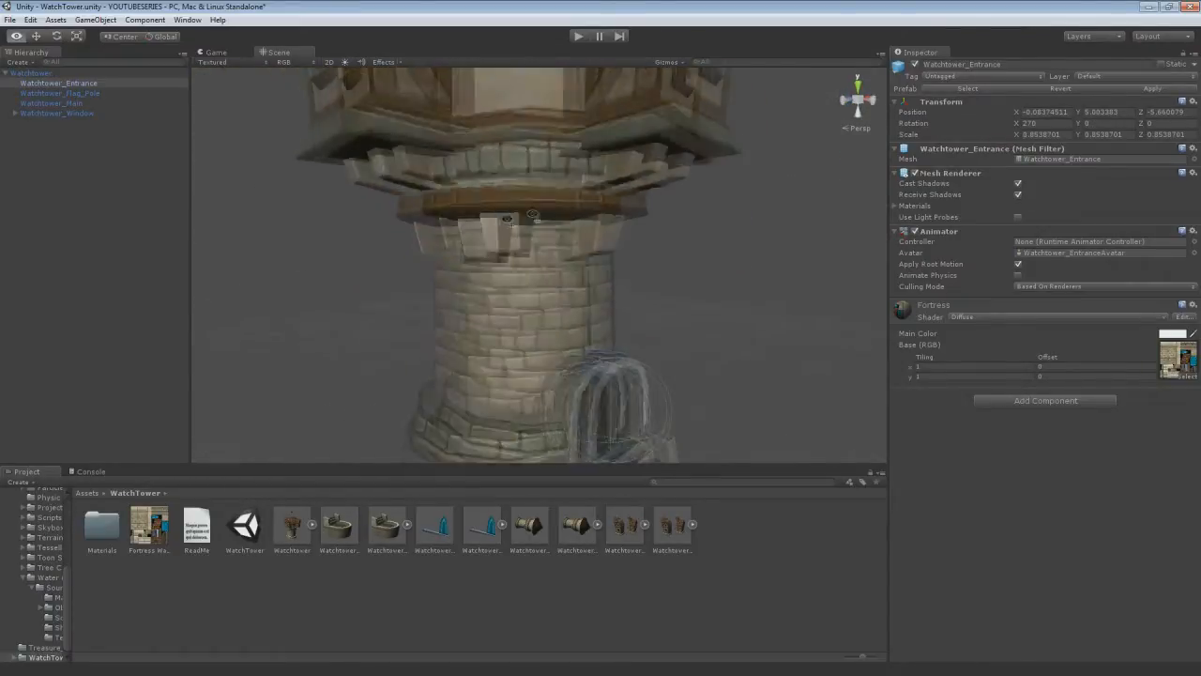
left_click(30, 71)
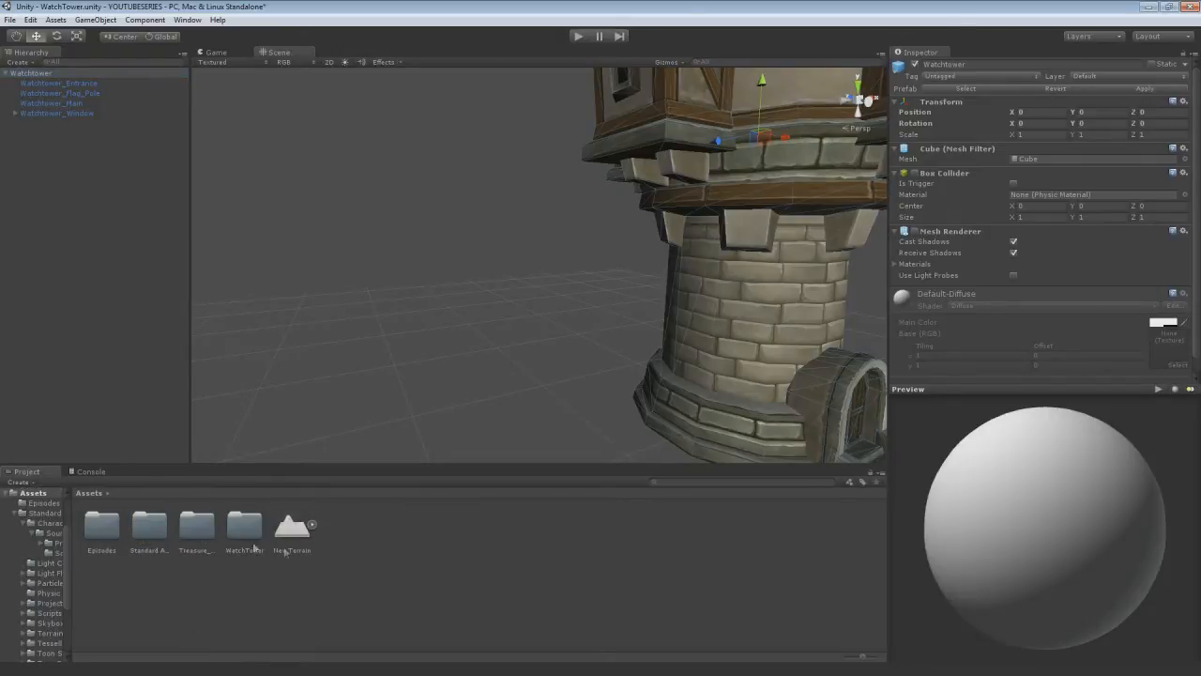
Step: Reopen the Episode2 scene without saving WatchTower changes and select the island's water
double_click(150, 525)
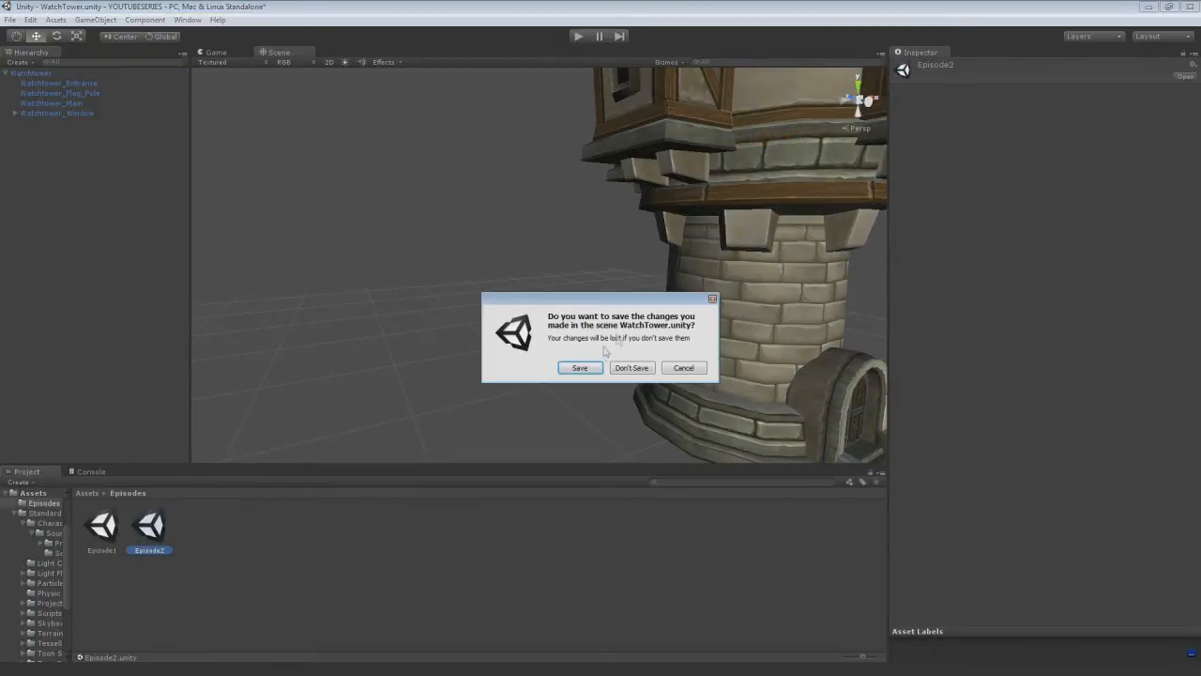
left_click(631, 366)
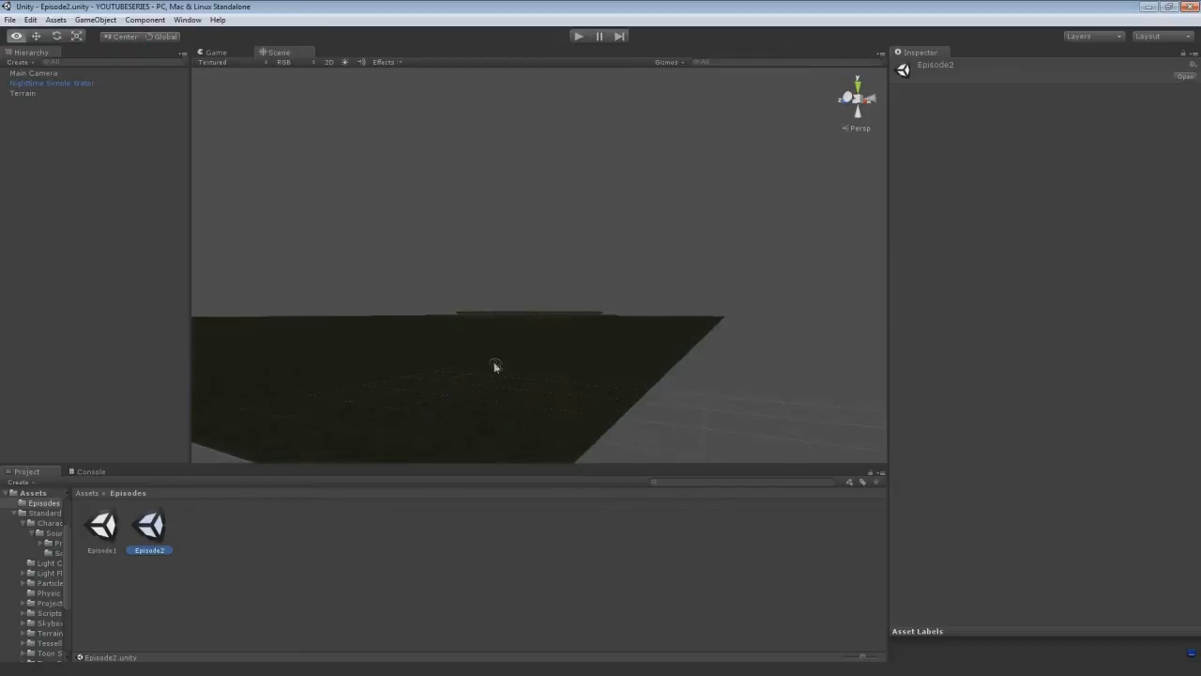
left_click(53, 83)
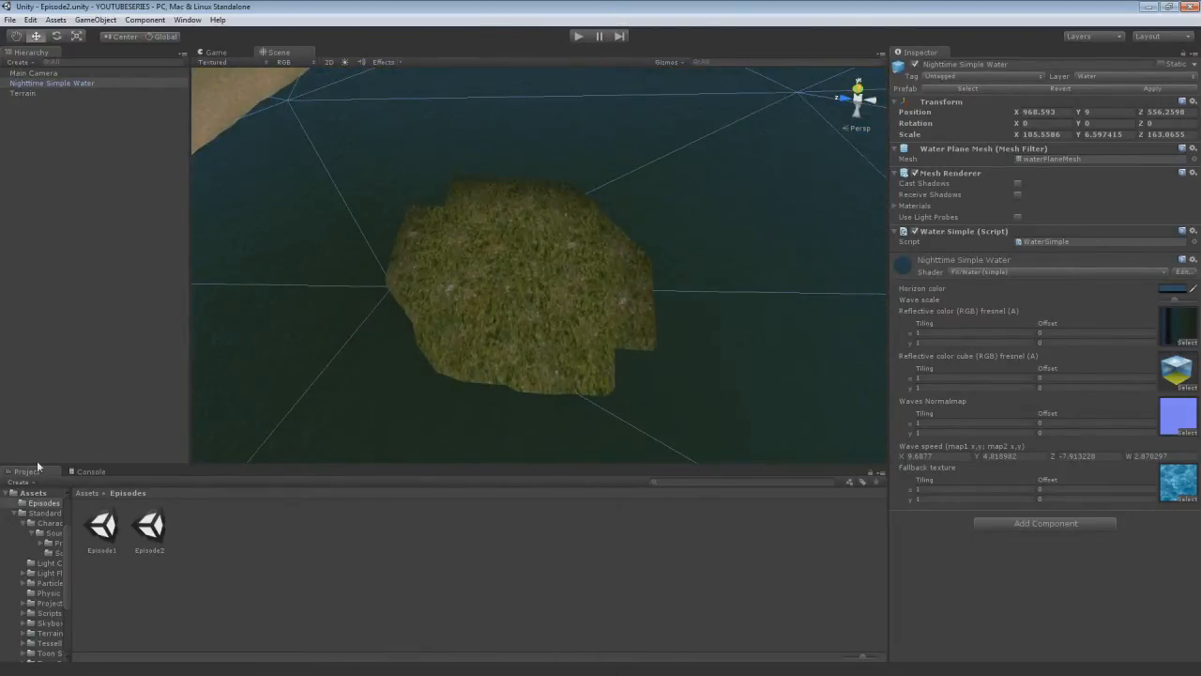
Step: Drag the watchtower prefab from the WatchTower folder onto the grass islet and position it
left_click(244, 523)
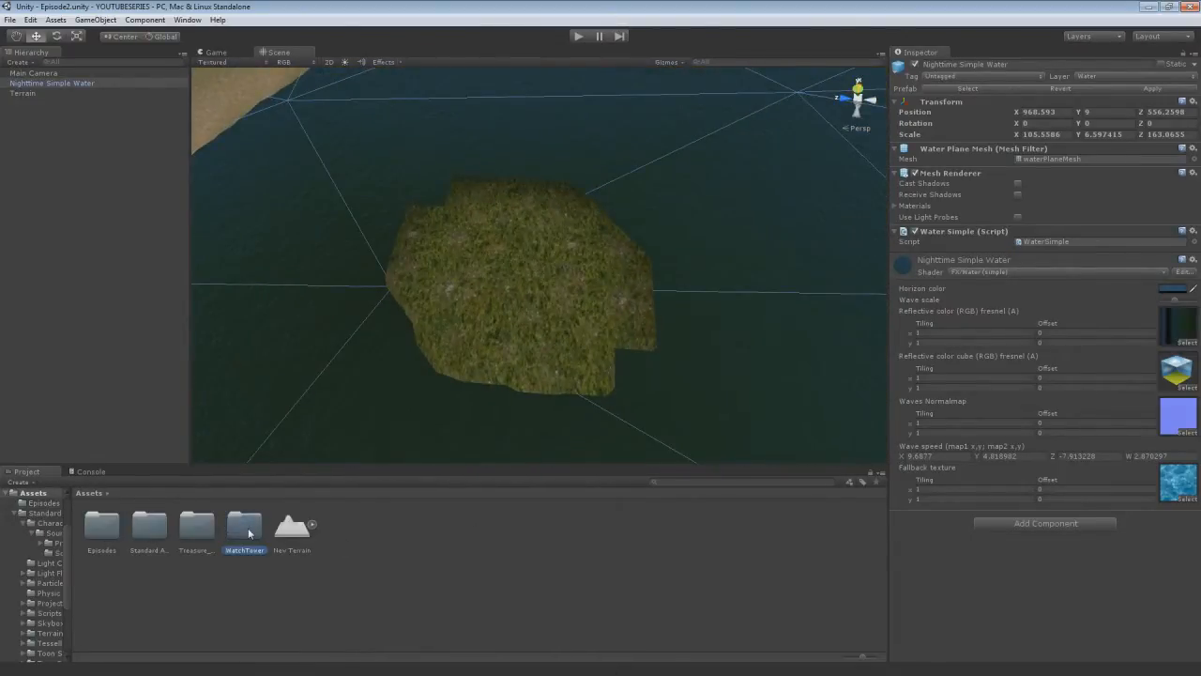
double_click(244, 526)
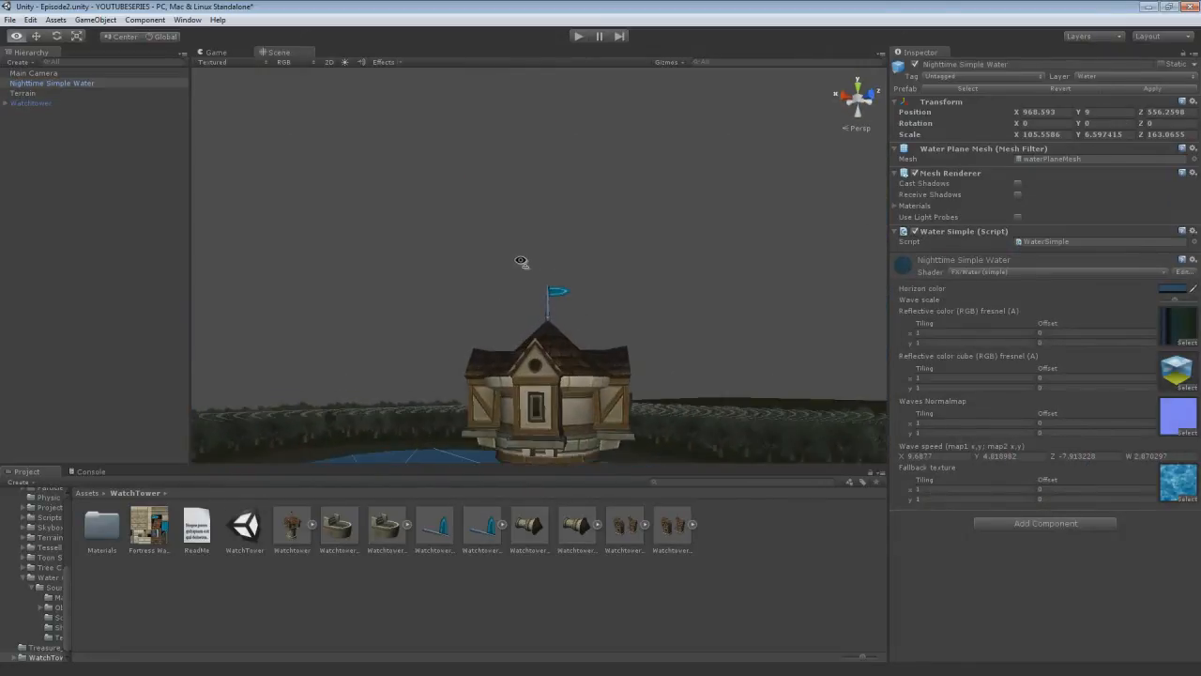
left_click(59, 124)
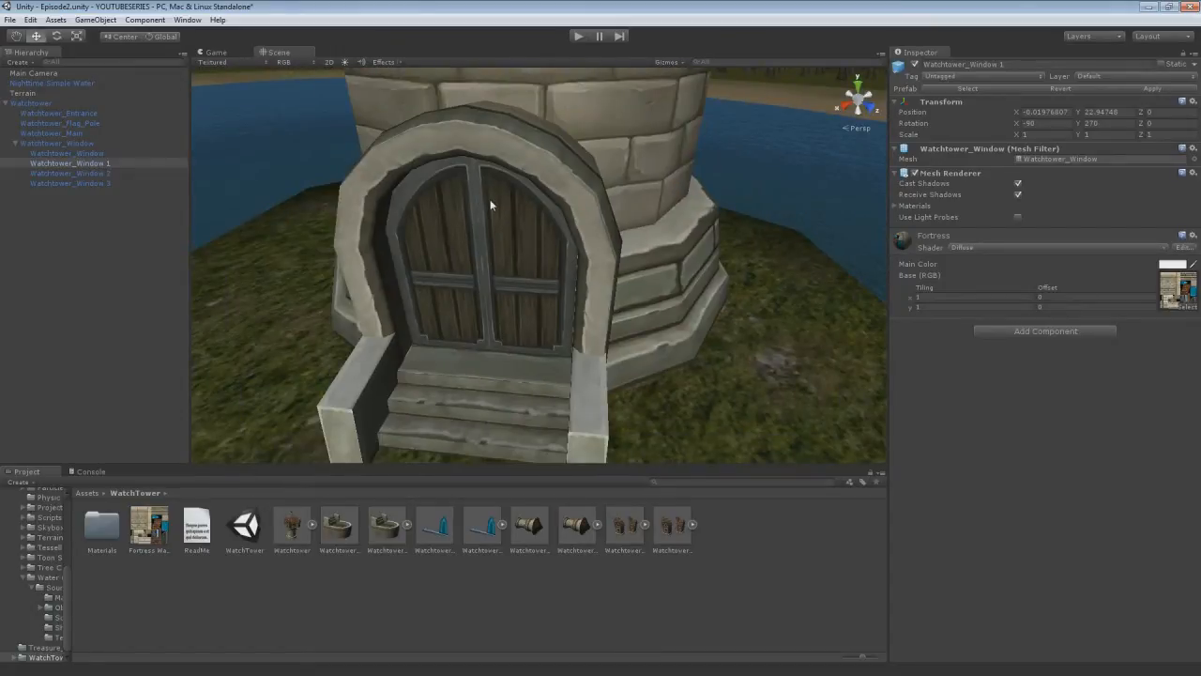
scroll("down", 3)
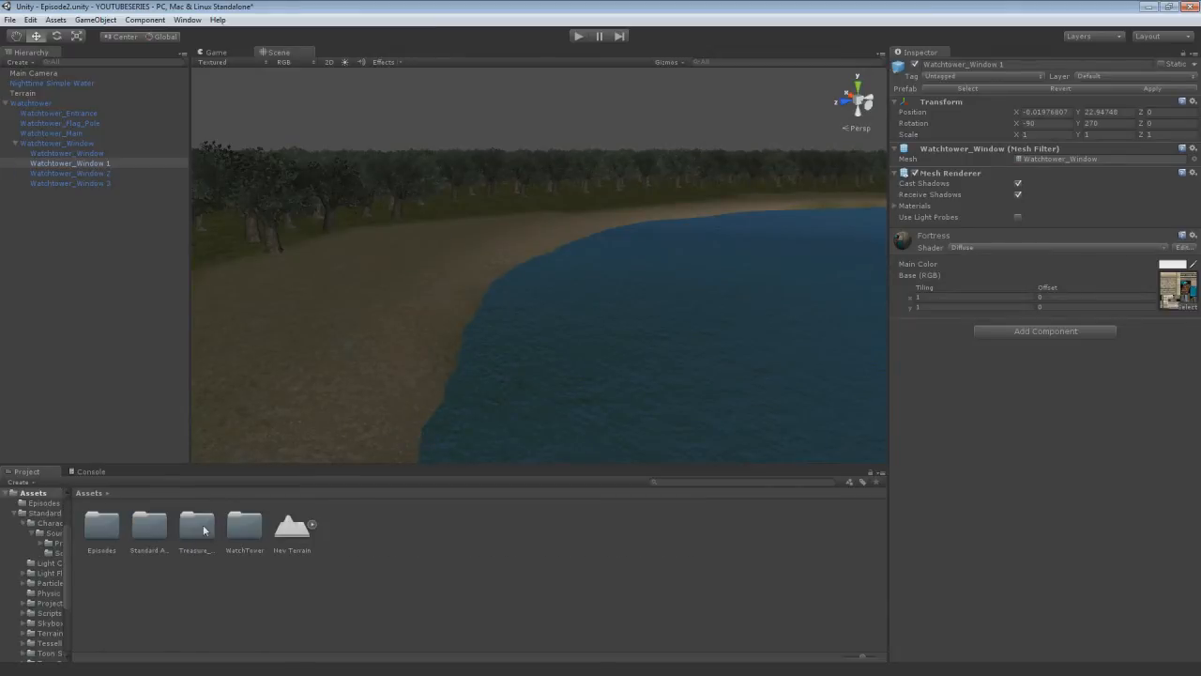
Step: Place the chest prefab from Treasure_Chest_Asset in the forest, scaled to 0.3/0.4, and bring up Windows Explorer
double_click(195, 525)
type("0.4")
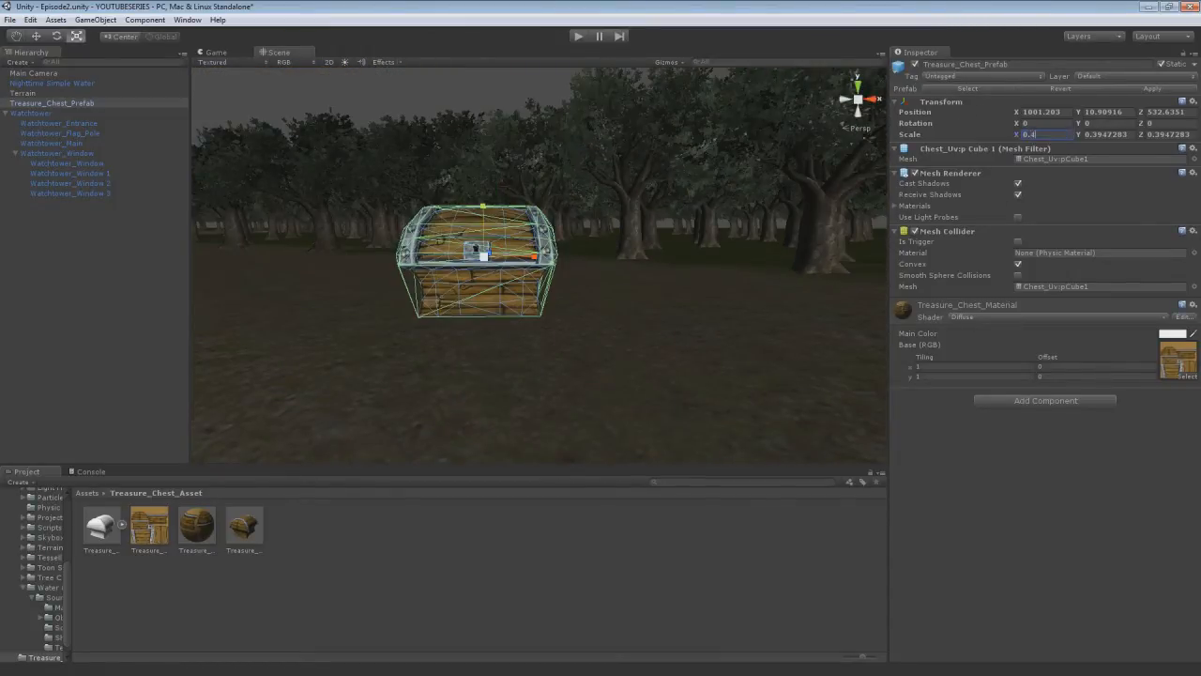
type("0.3")
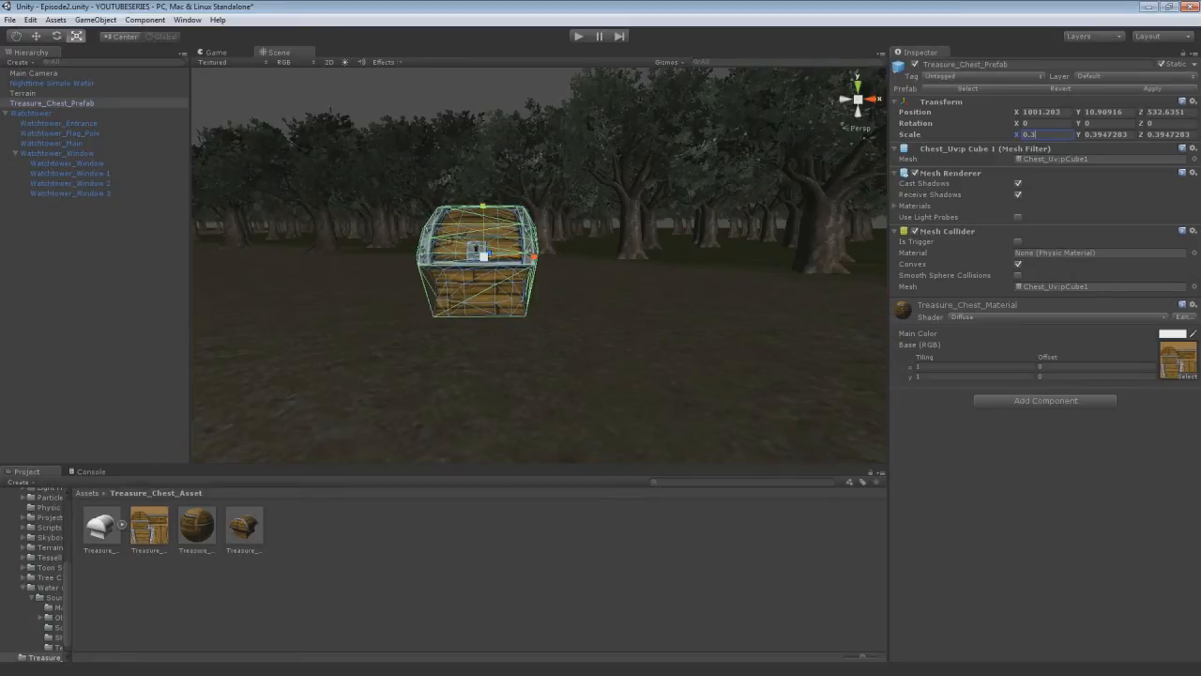
type("0.4")
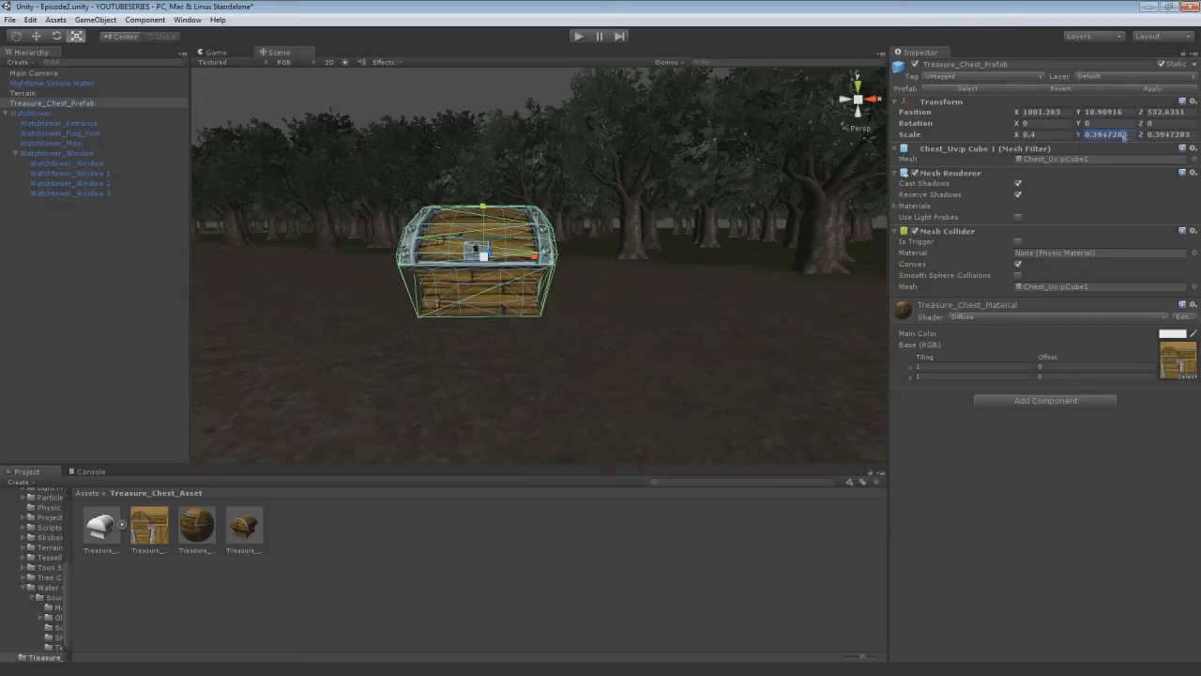
right_click(950, 172)
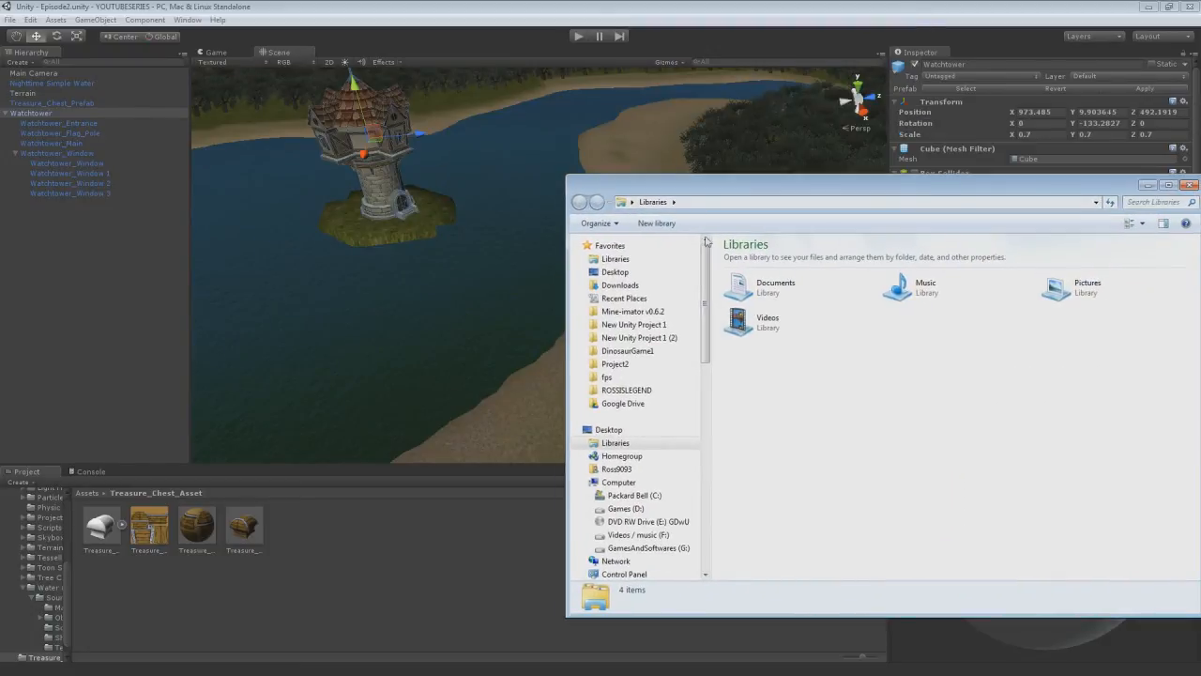
Step: Bring the DC5 image from the Desktop into the Unity project's Assets folder
left_click(1190, 184)
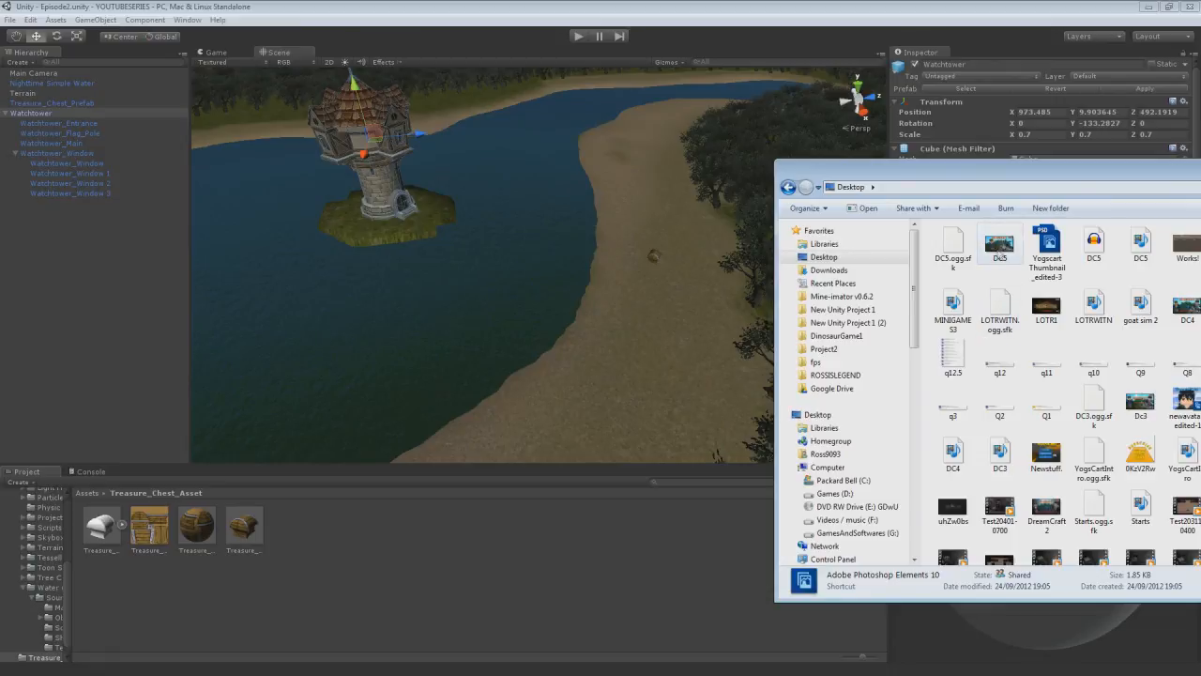
left_click(999, 242)
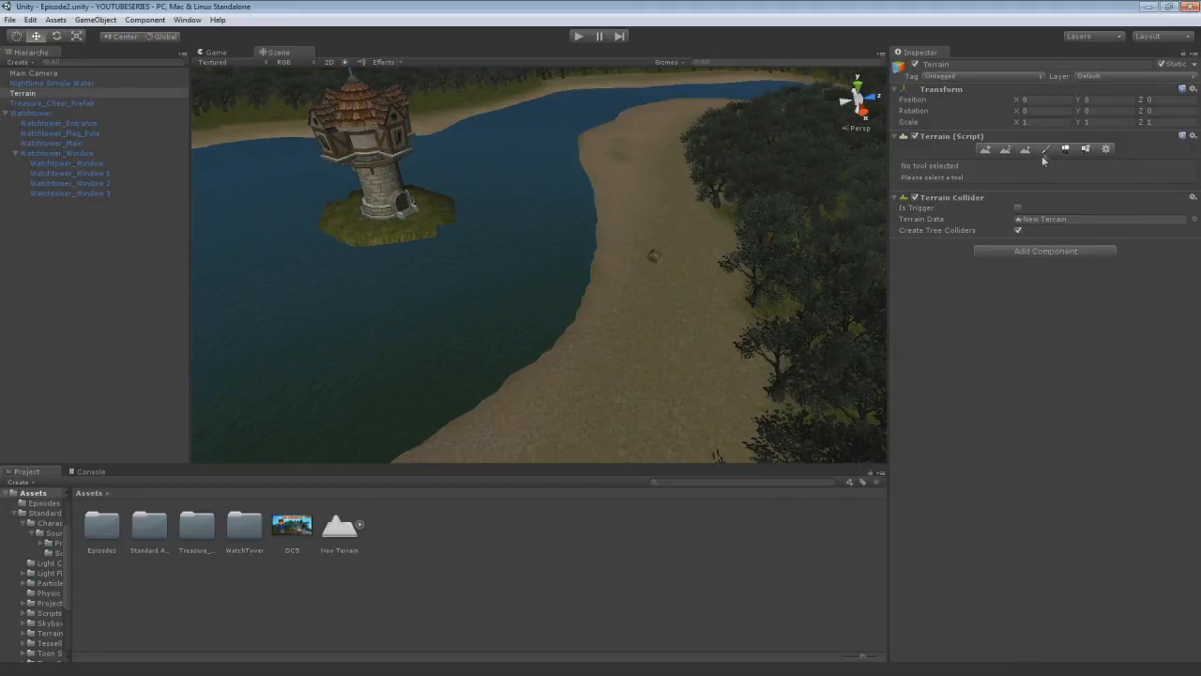
Step: Add DC5 as a terrain paint texture and brush it onto the sandy shore
left_click(1044, 150)
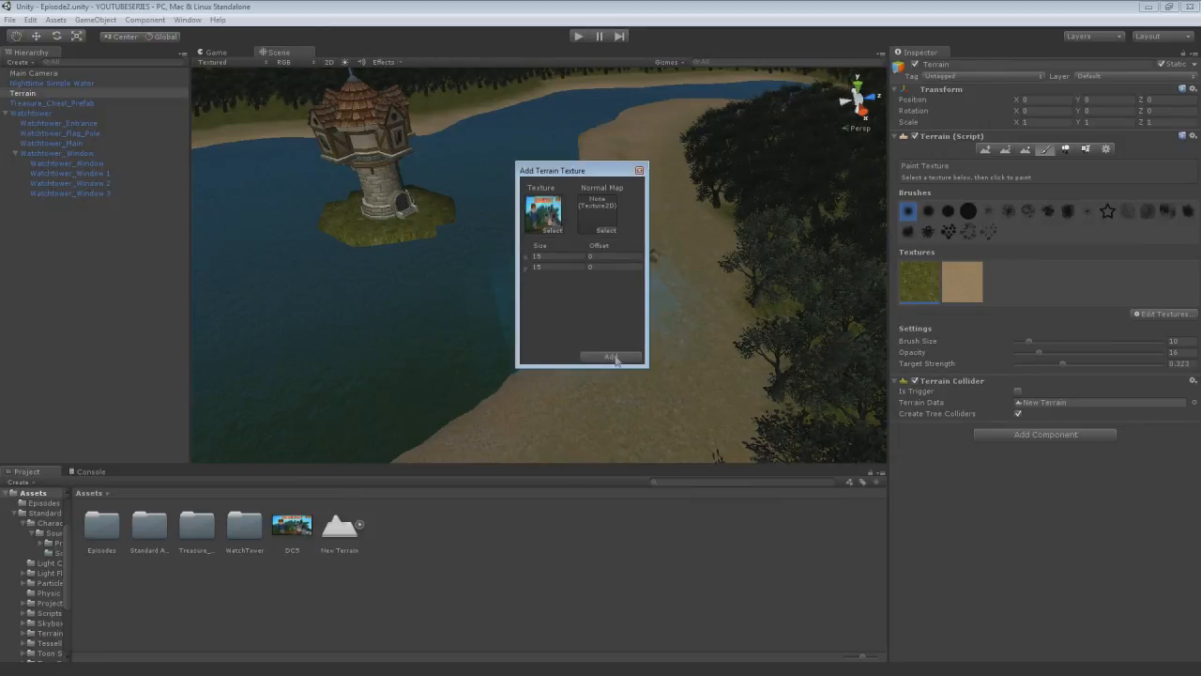
left_click(608, 357)
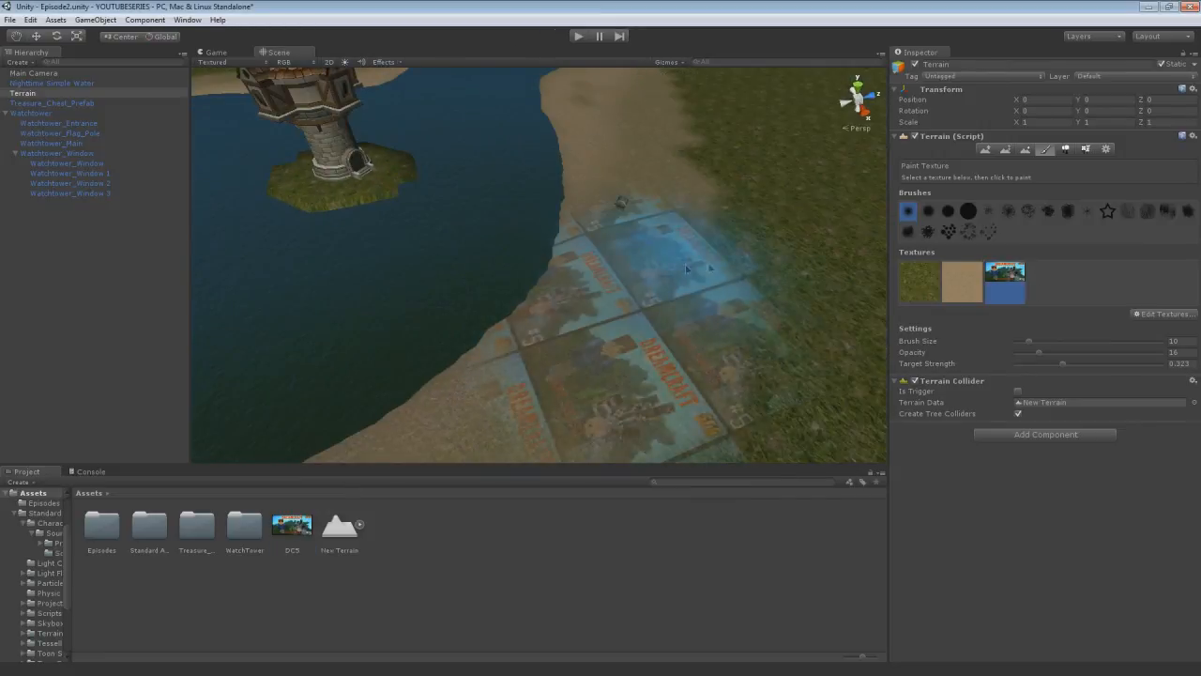